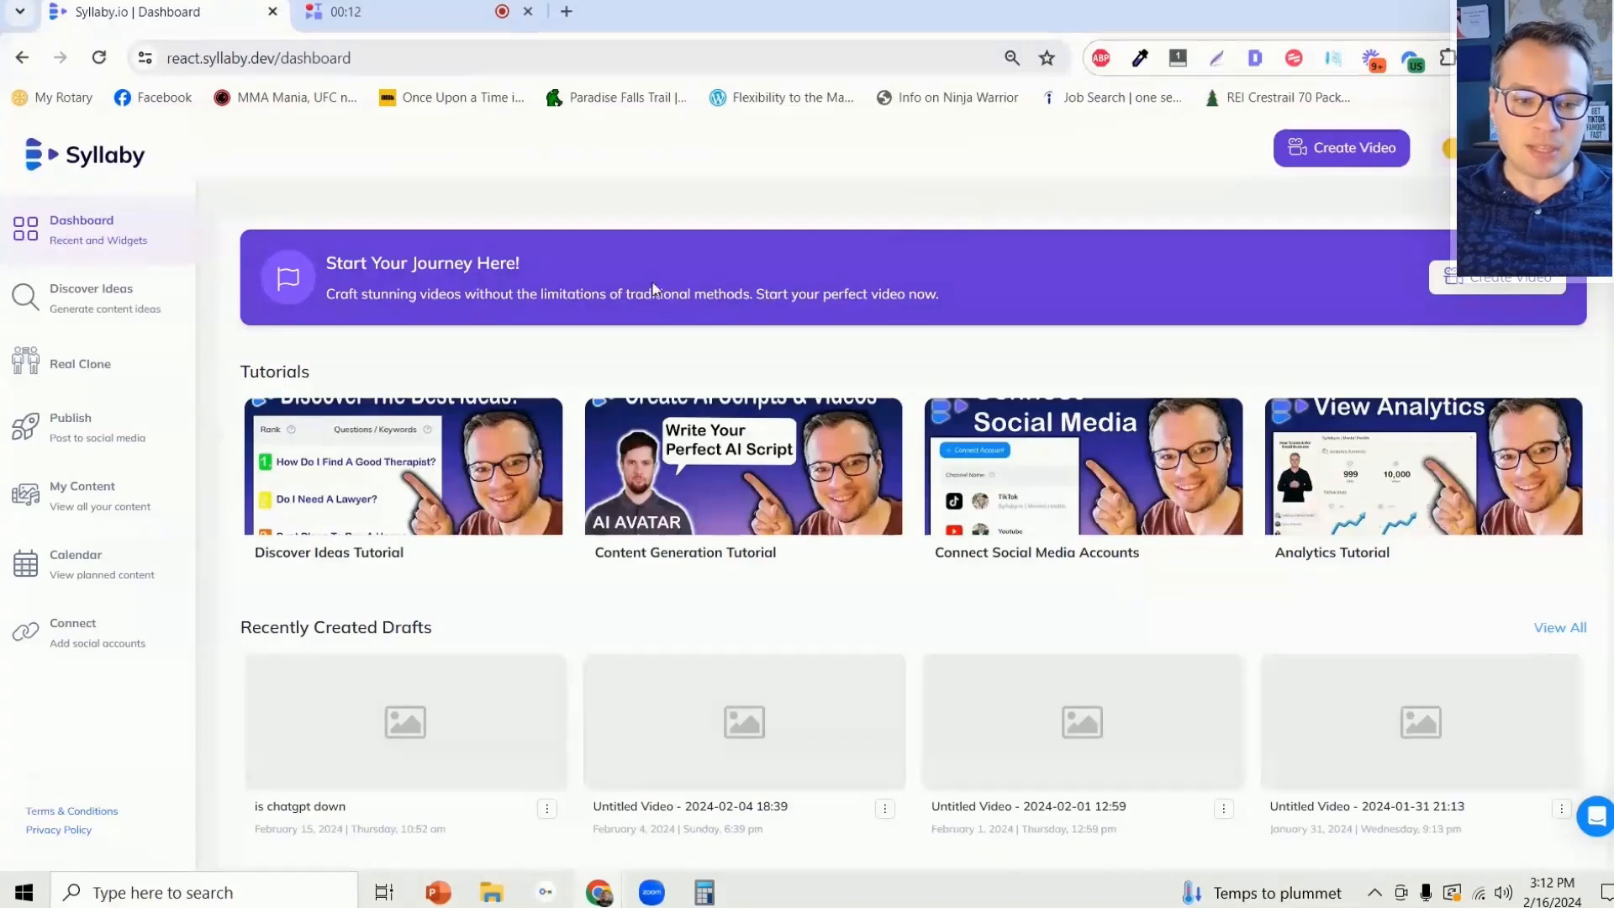
mouse_move(88, 370)
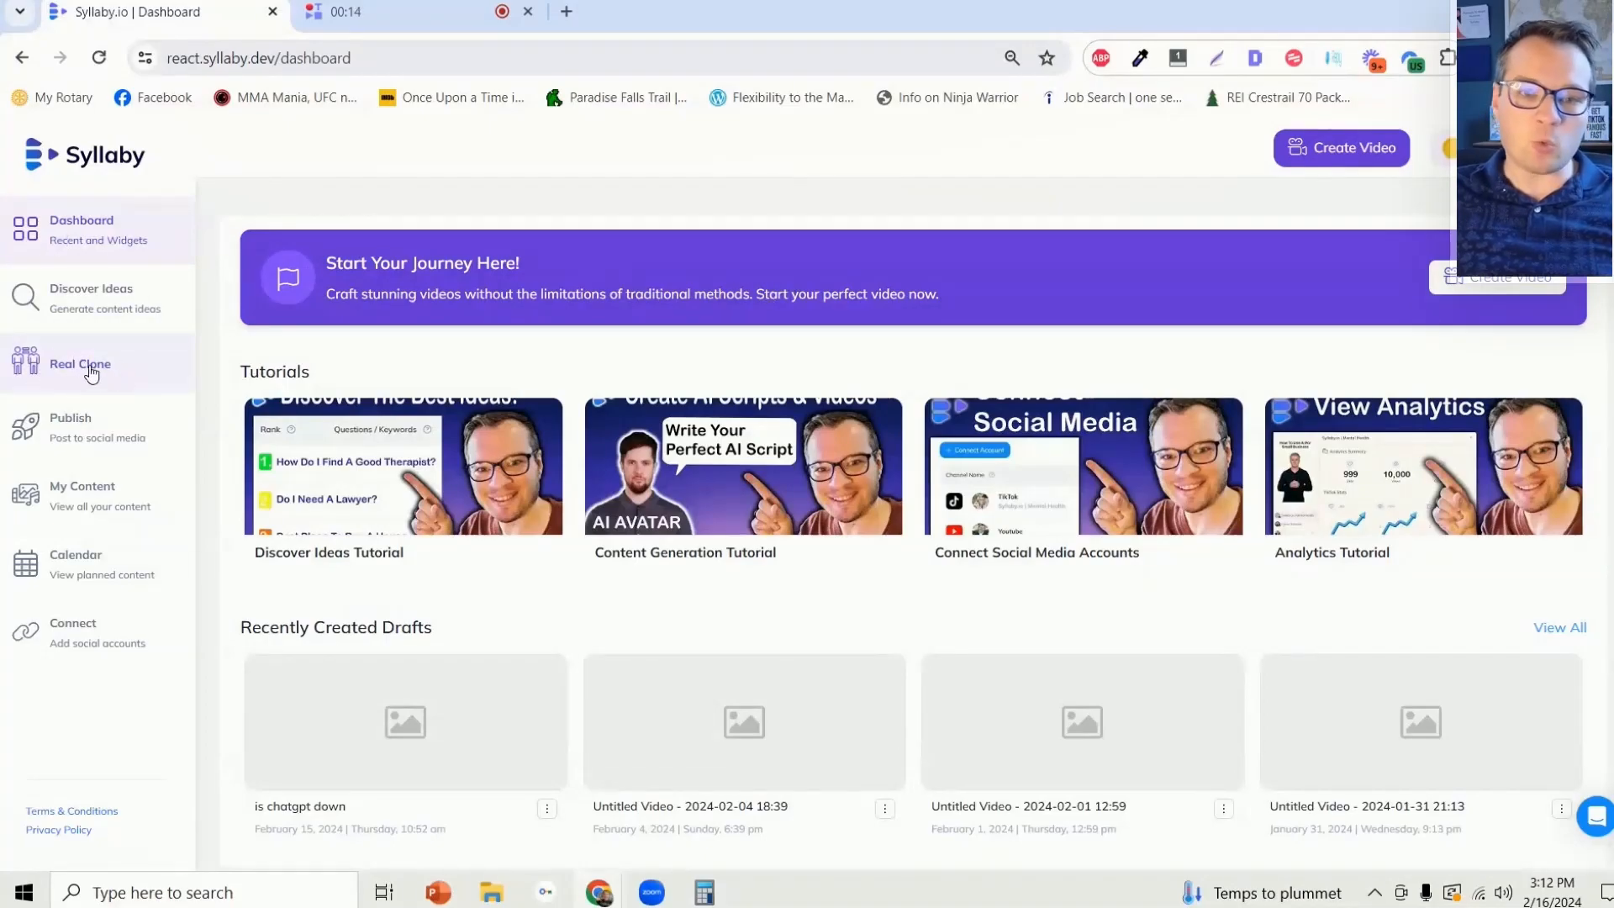
- Go to the Real Clone page from the left sidebar to see the existing voice clones
click(79, 363)
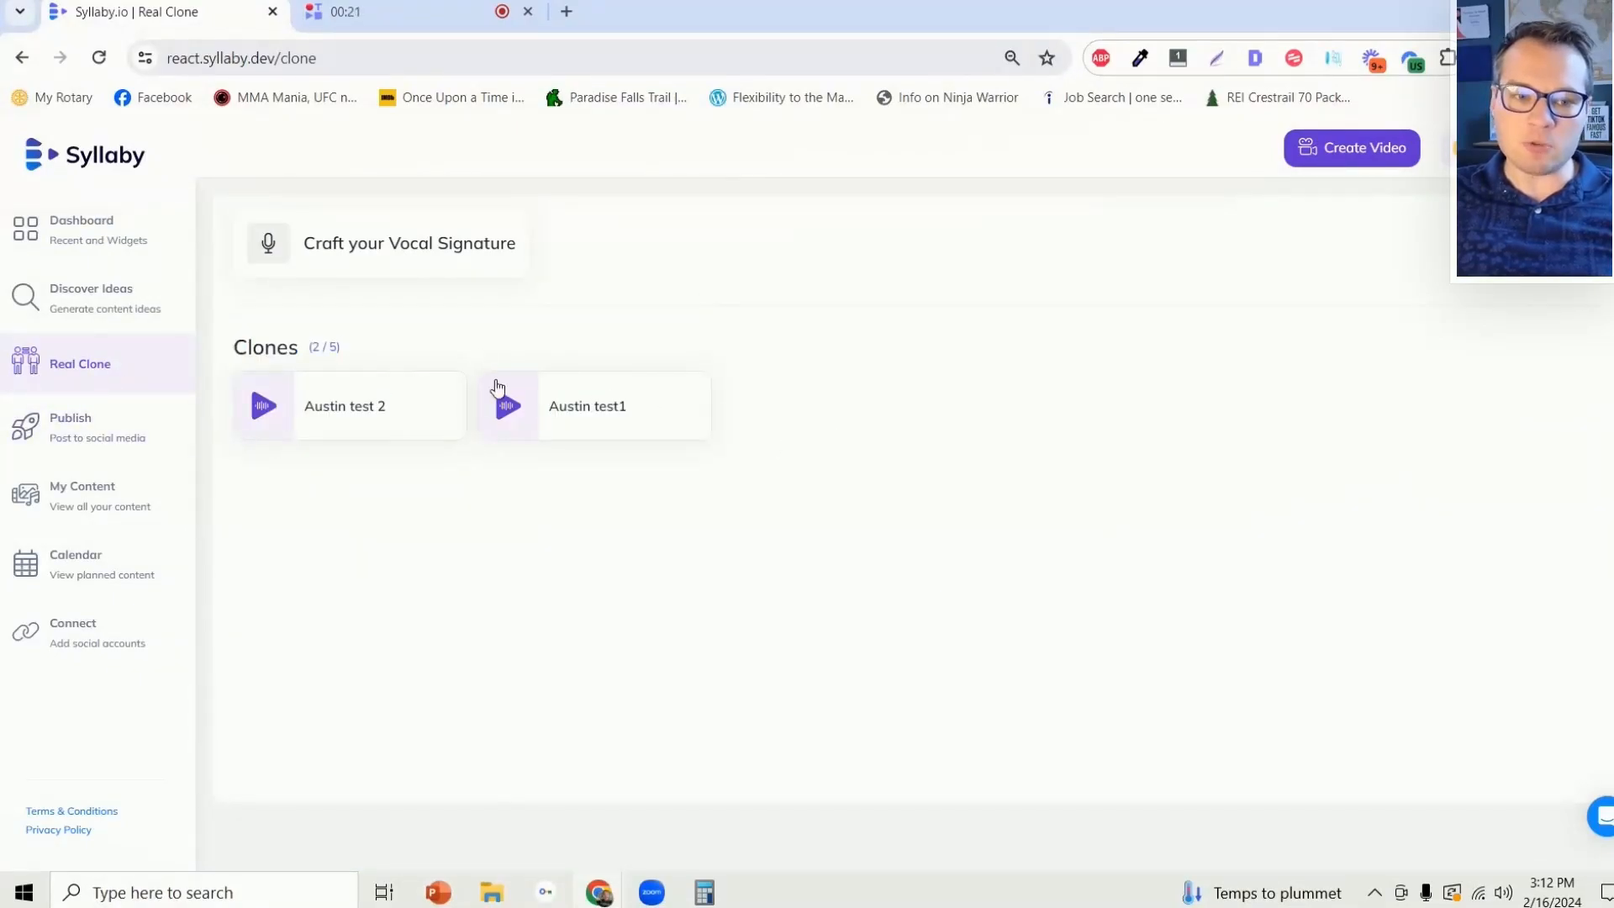
mouse_move(665, 281)
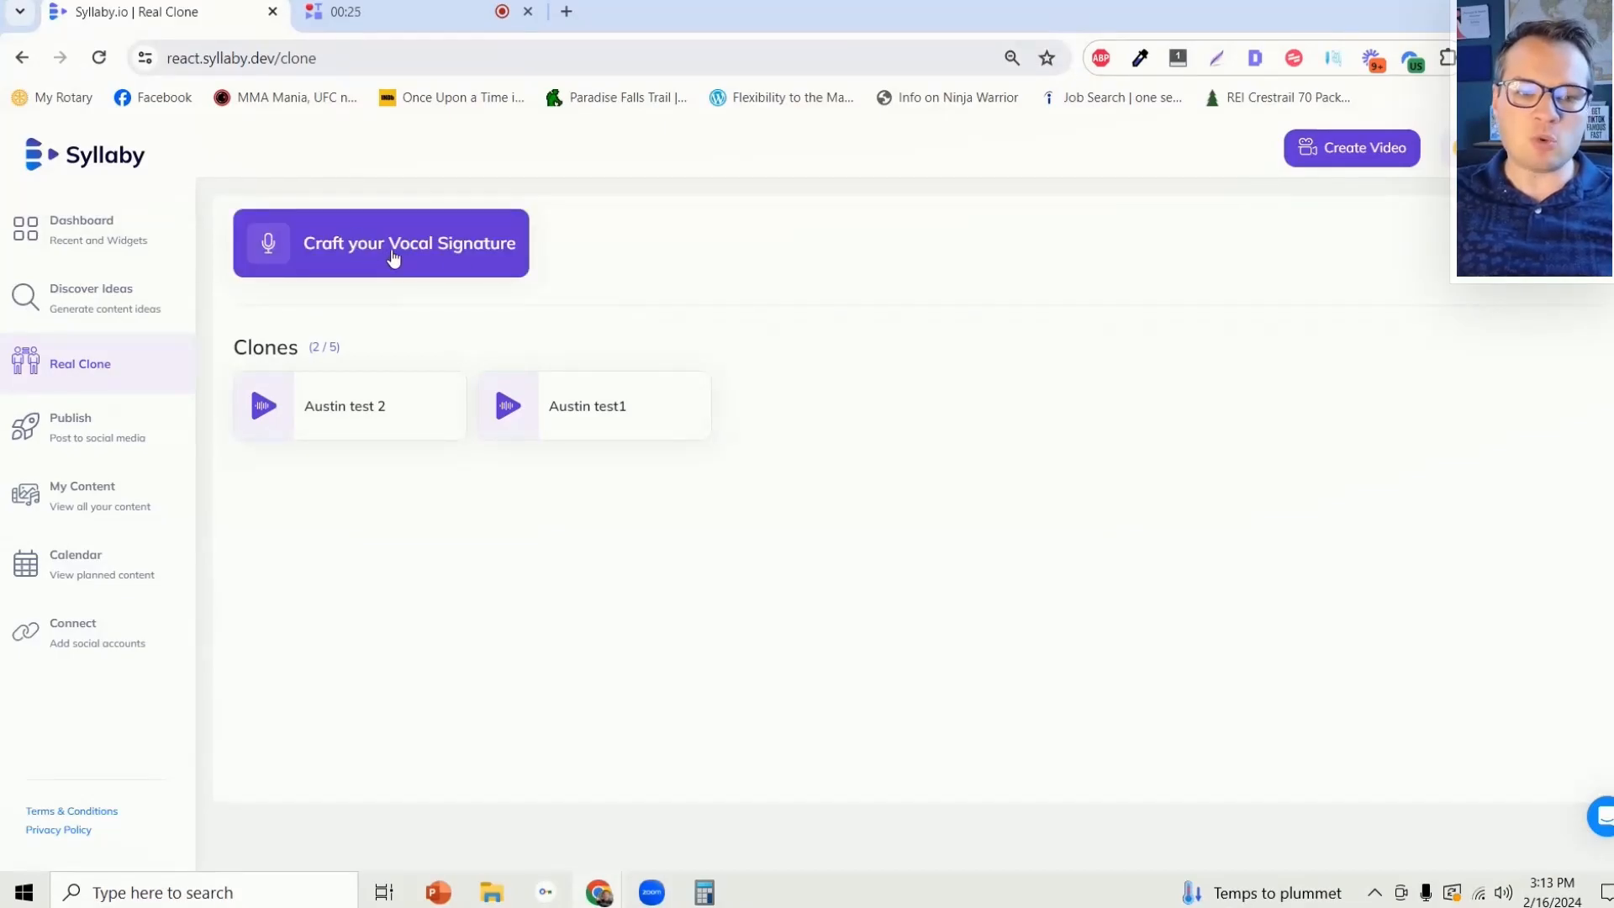
- Begin a new vocal signature named Austin Armstrong with gender set to Male
click(380, 242)
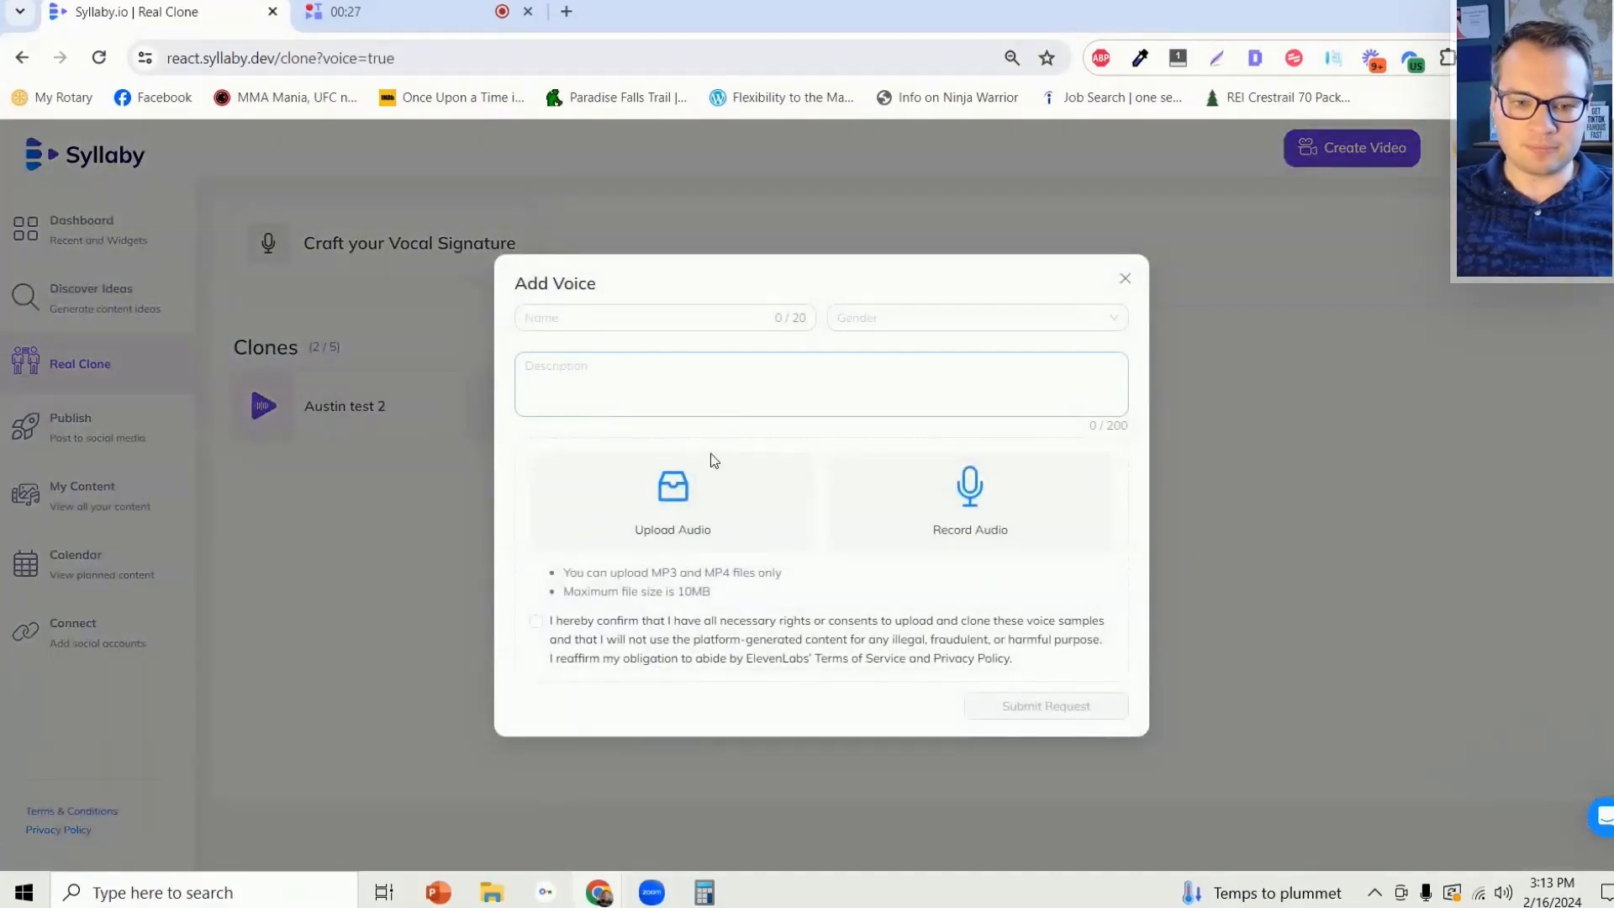
click(973, 317)
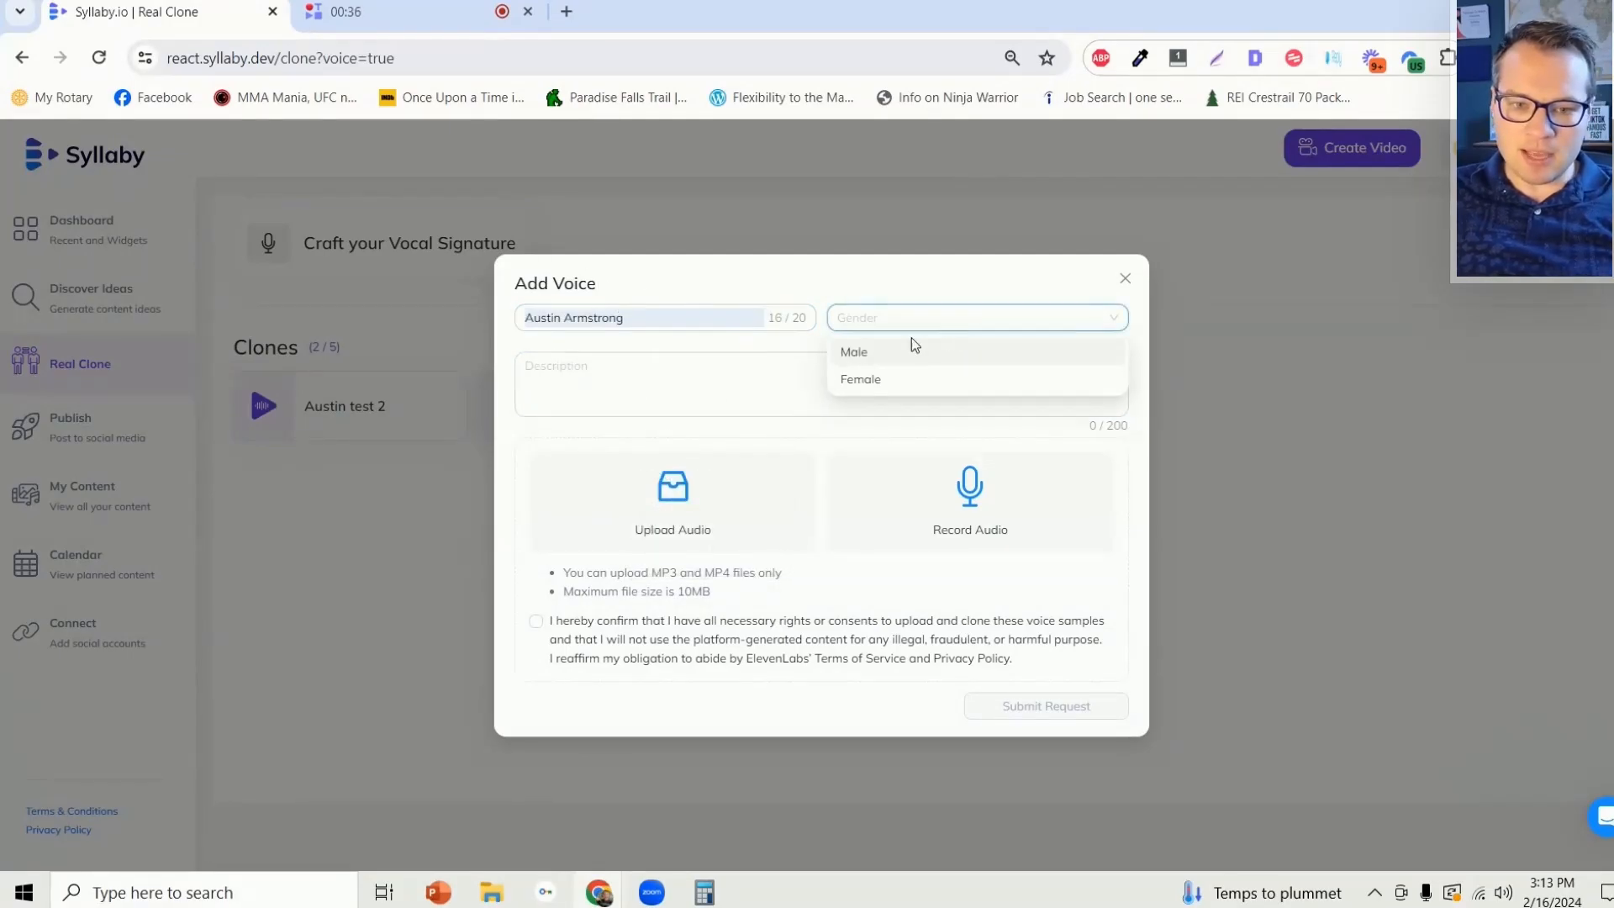
click(854, 351)
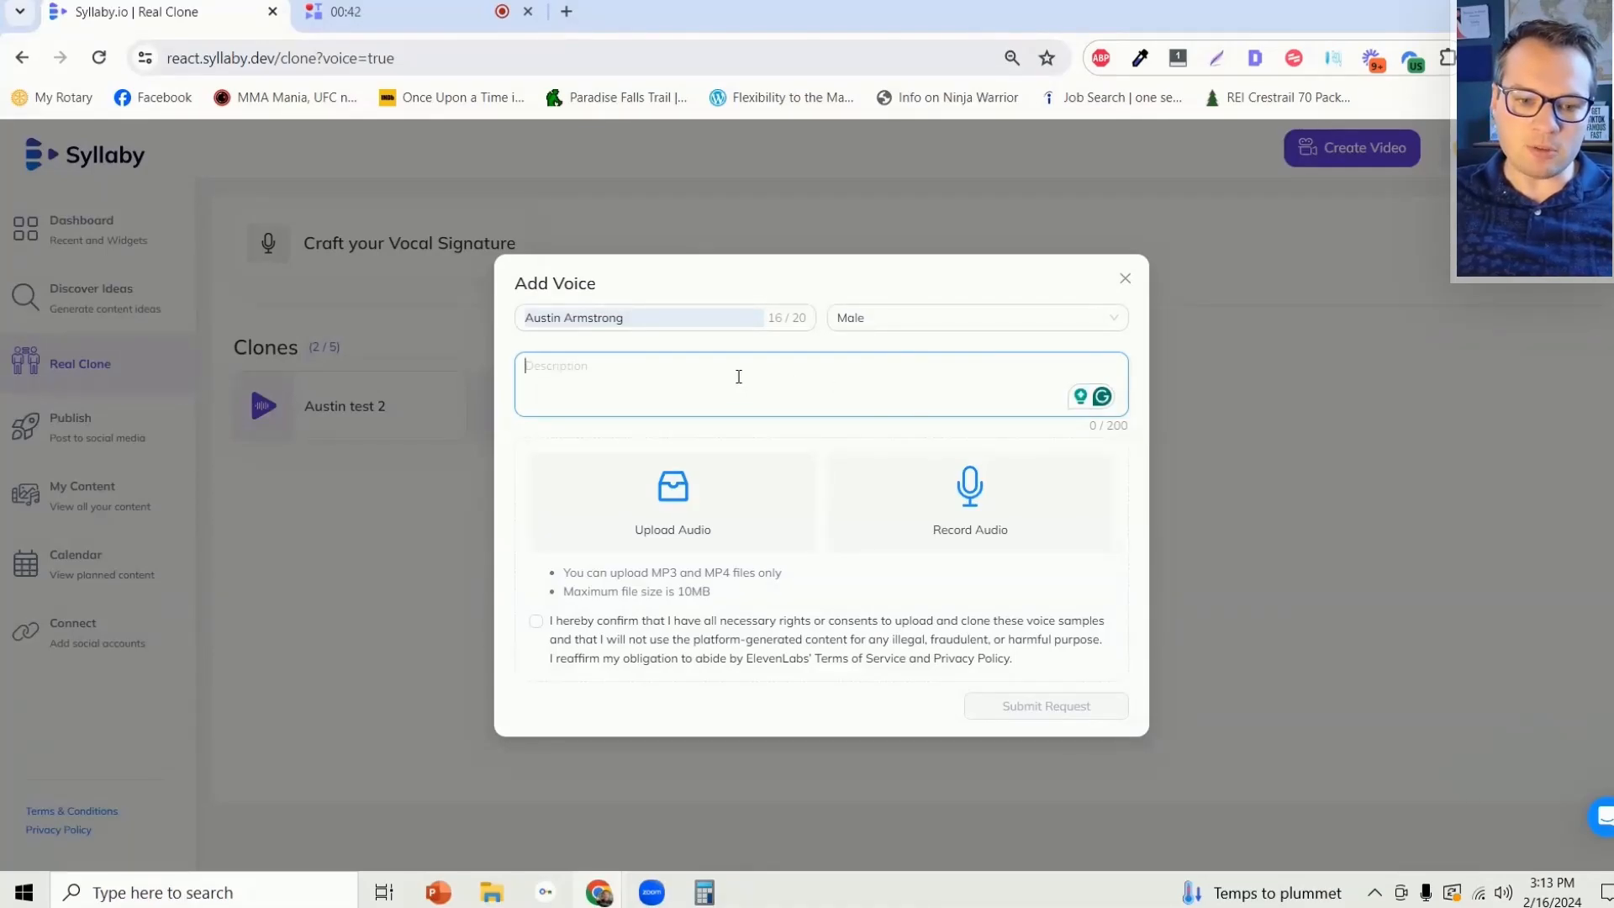
mouse_move(1088, 503)
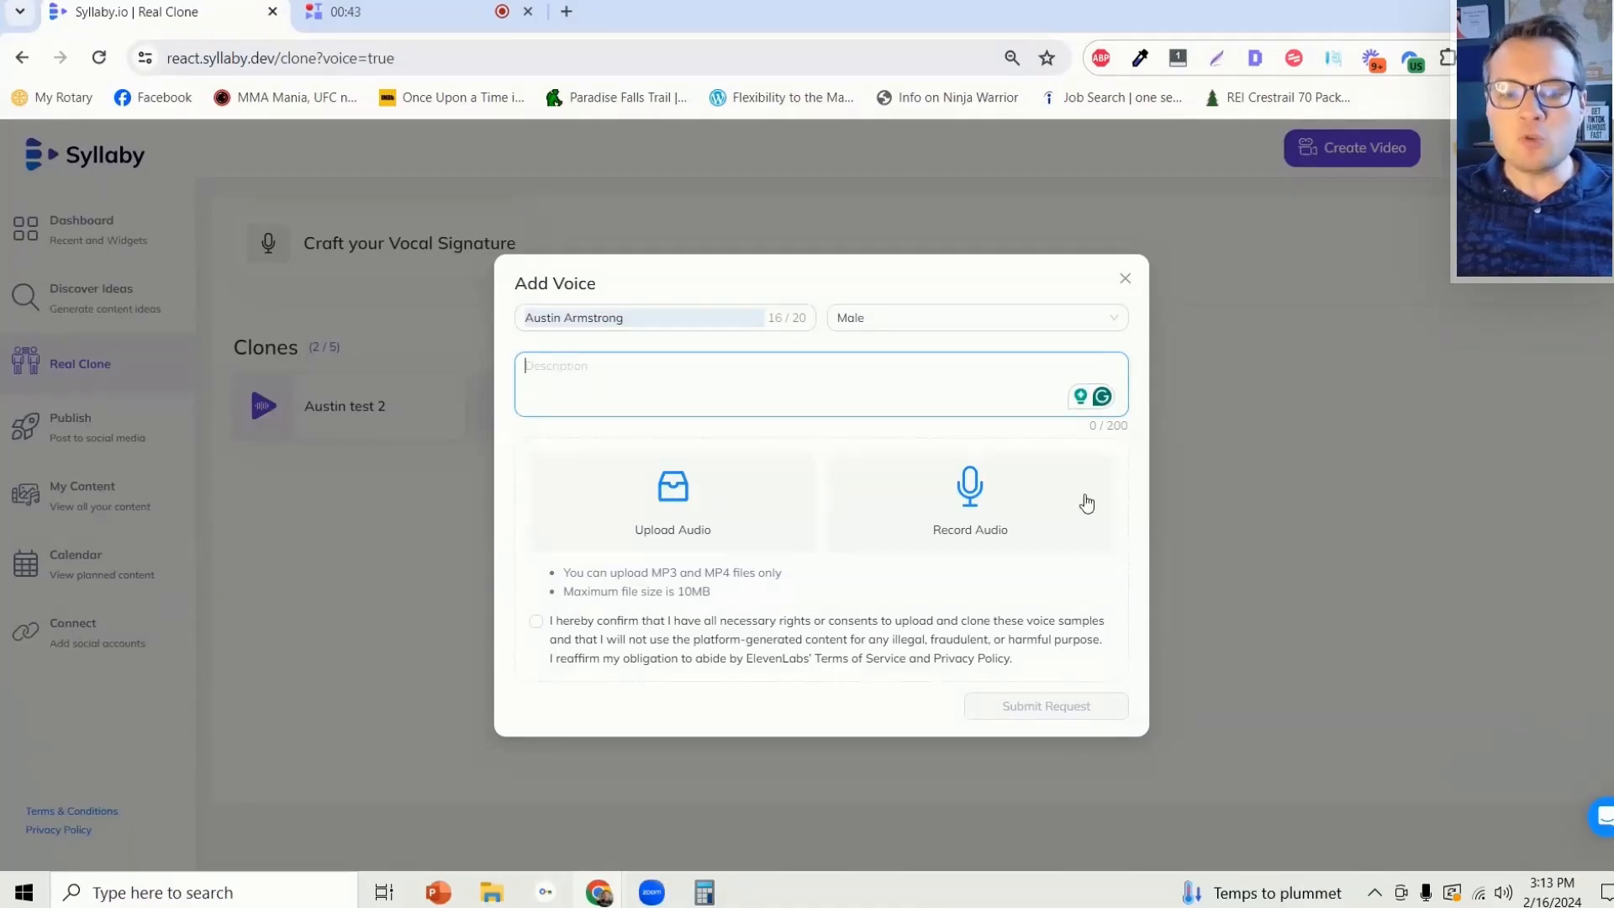
mouse_move(652, 474)
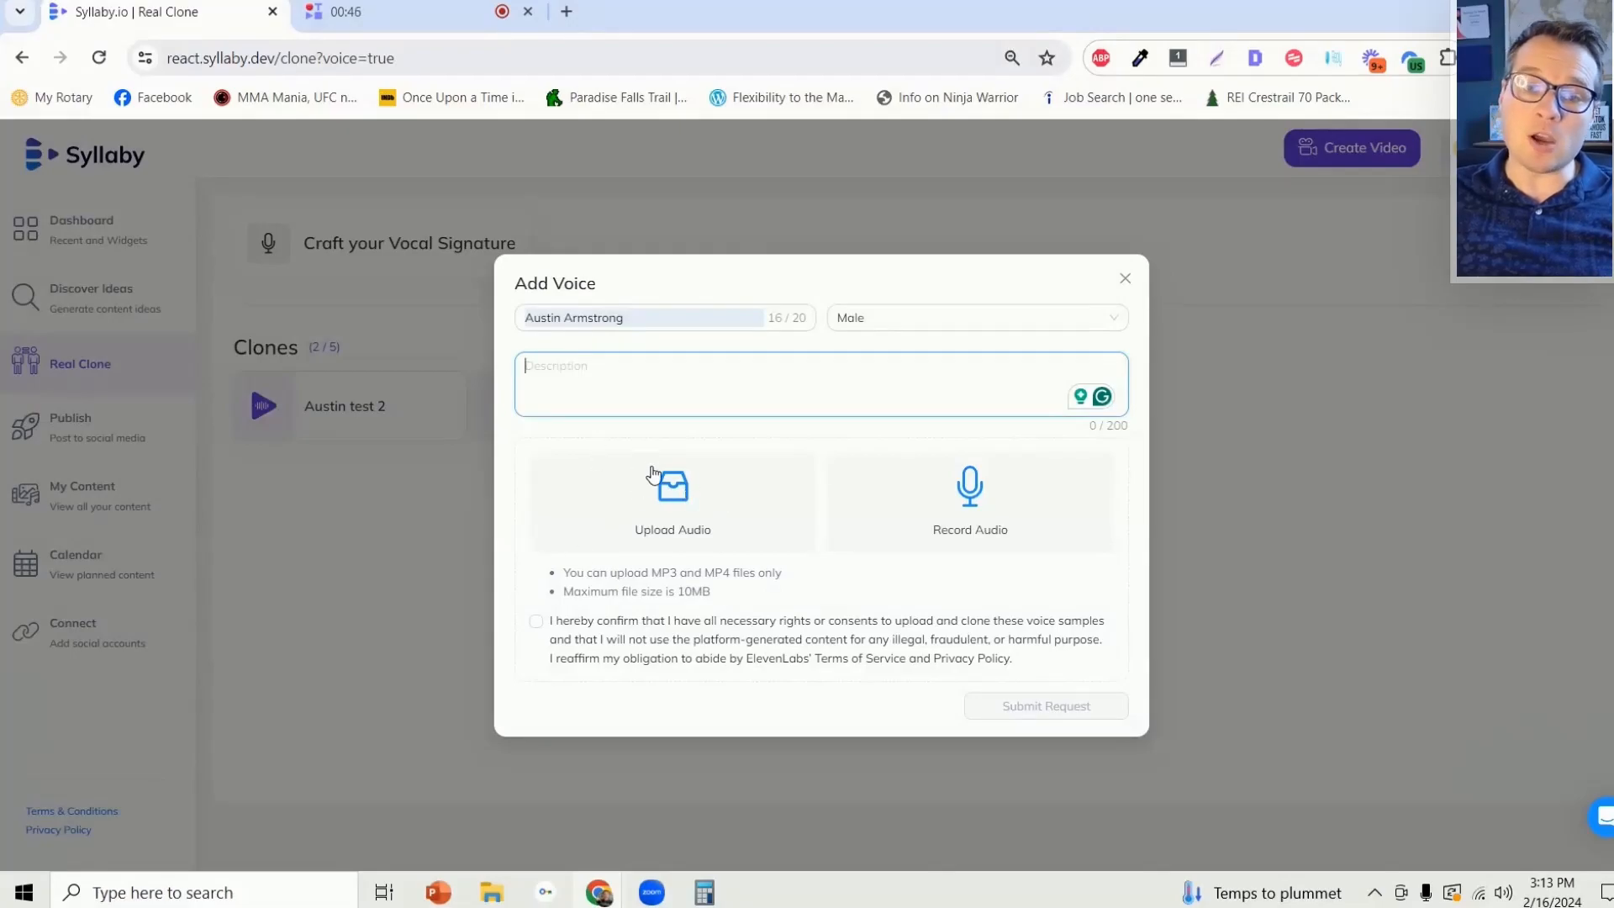
mouse_move(680, 543)
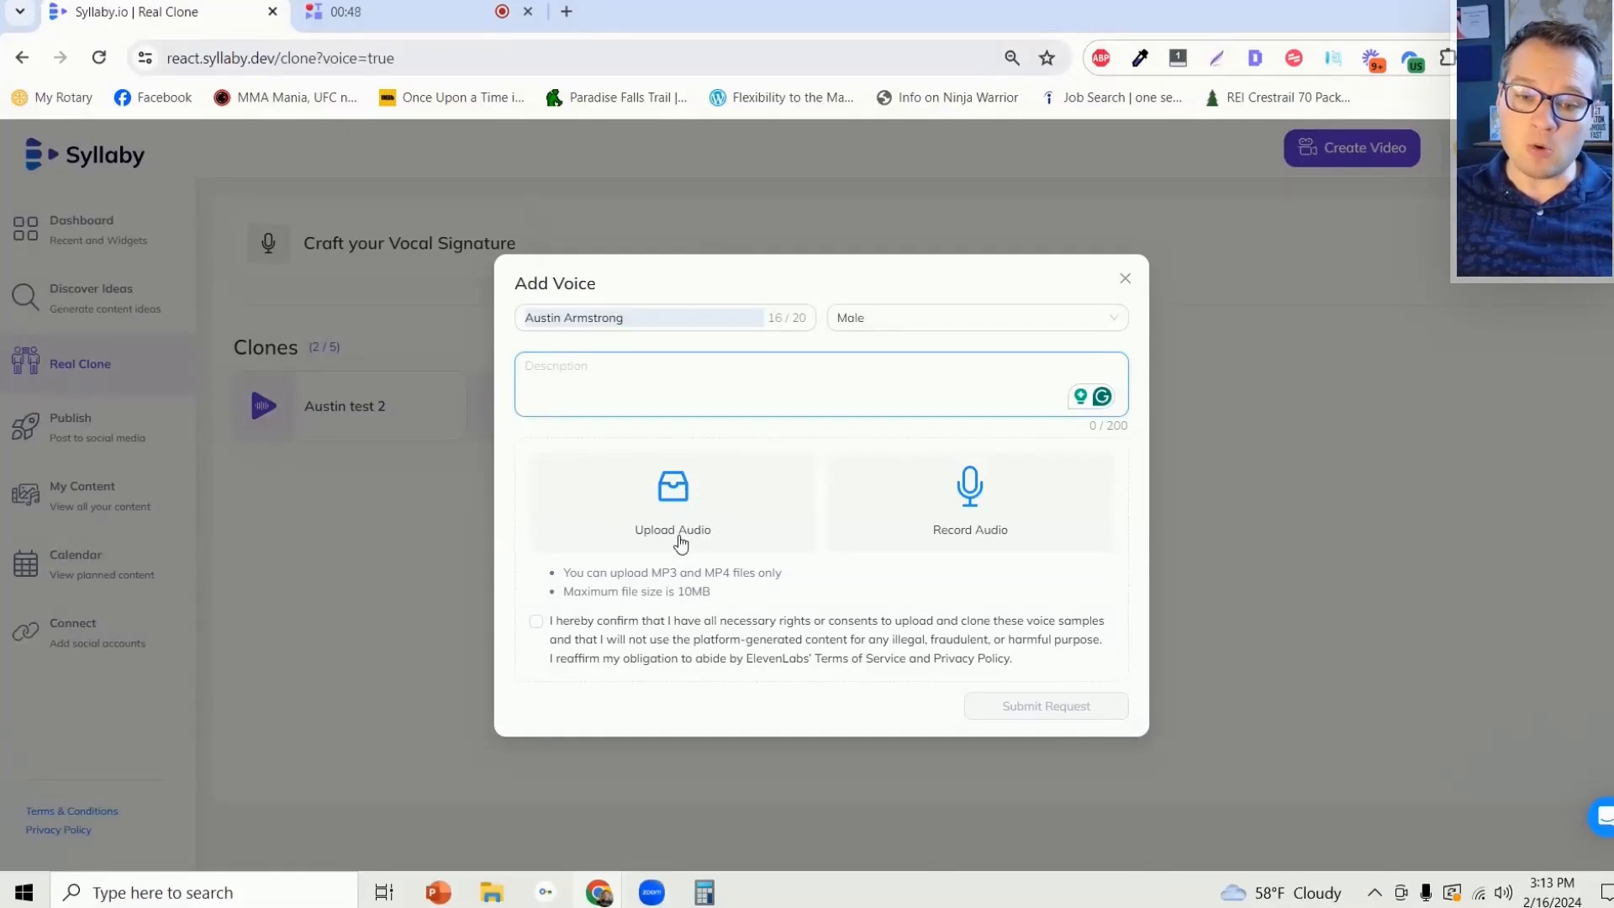
mouse_move(969, 489)
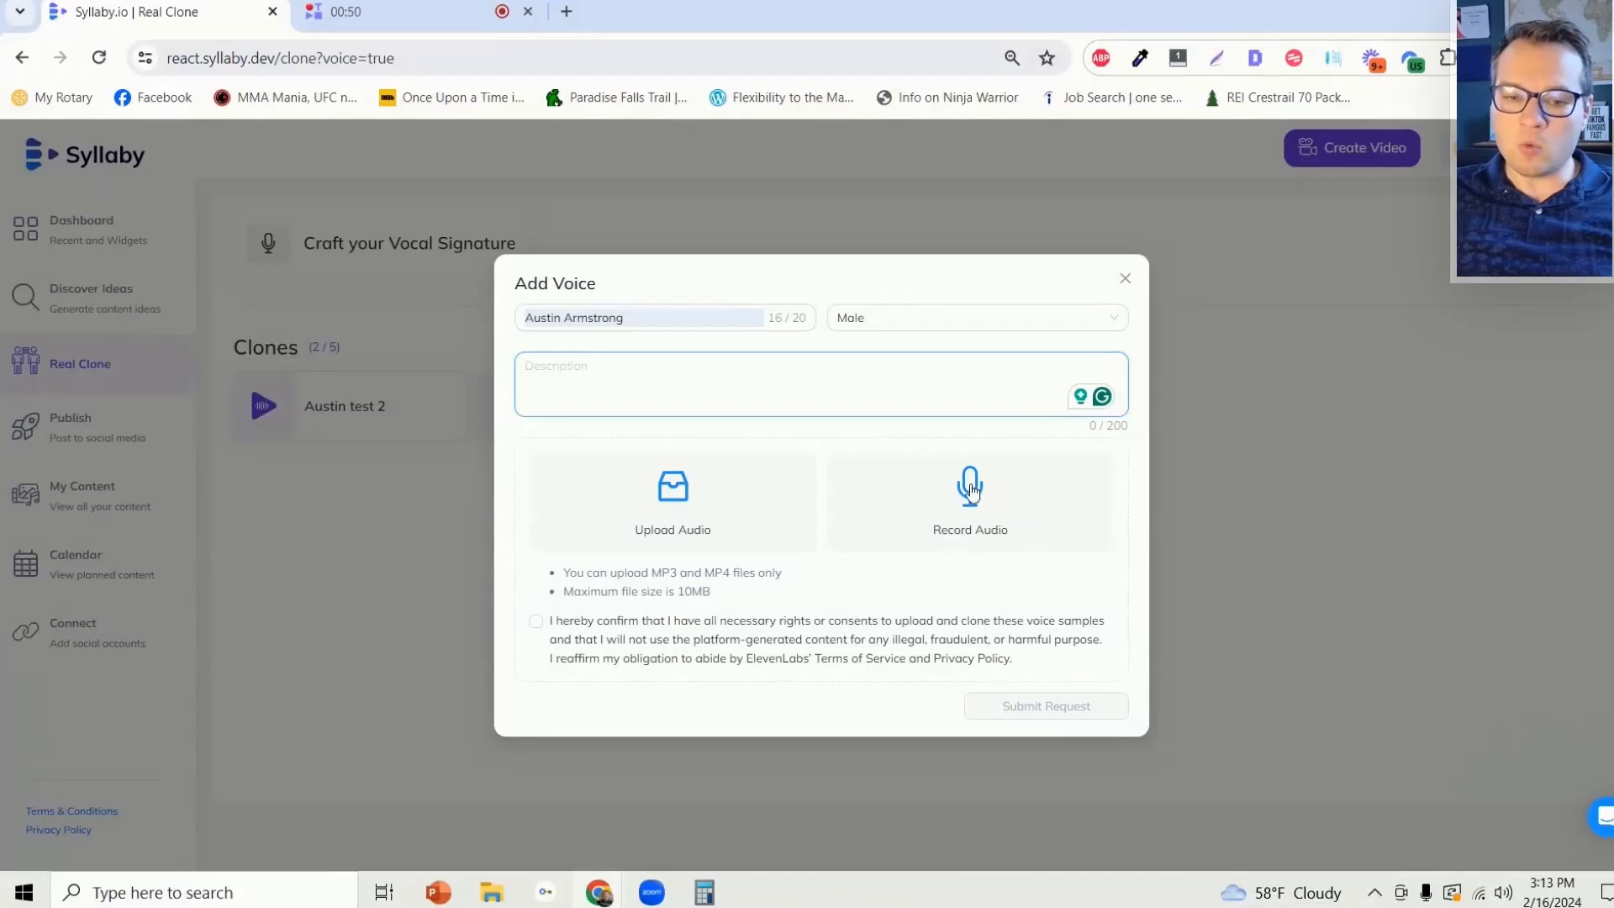
mouse_move(1034, 494)
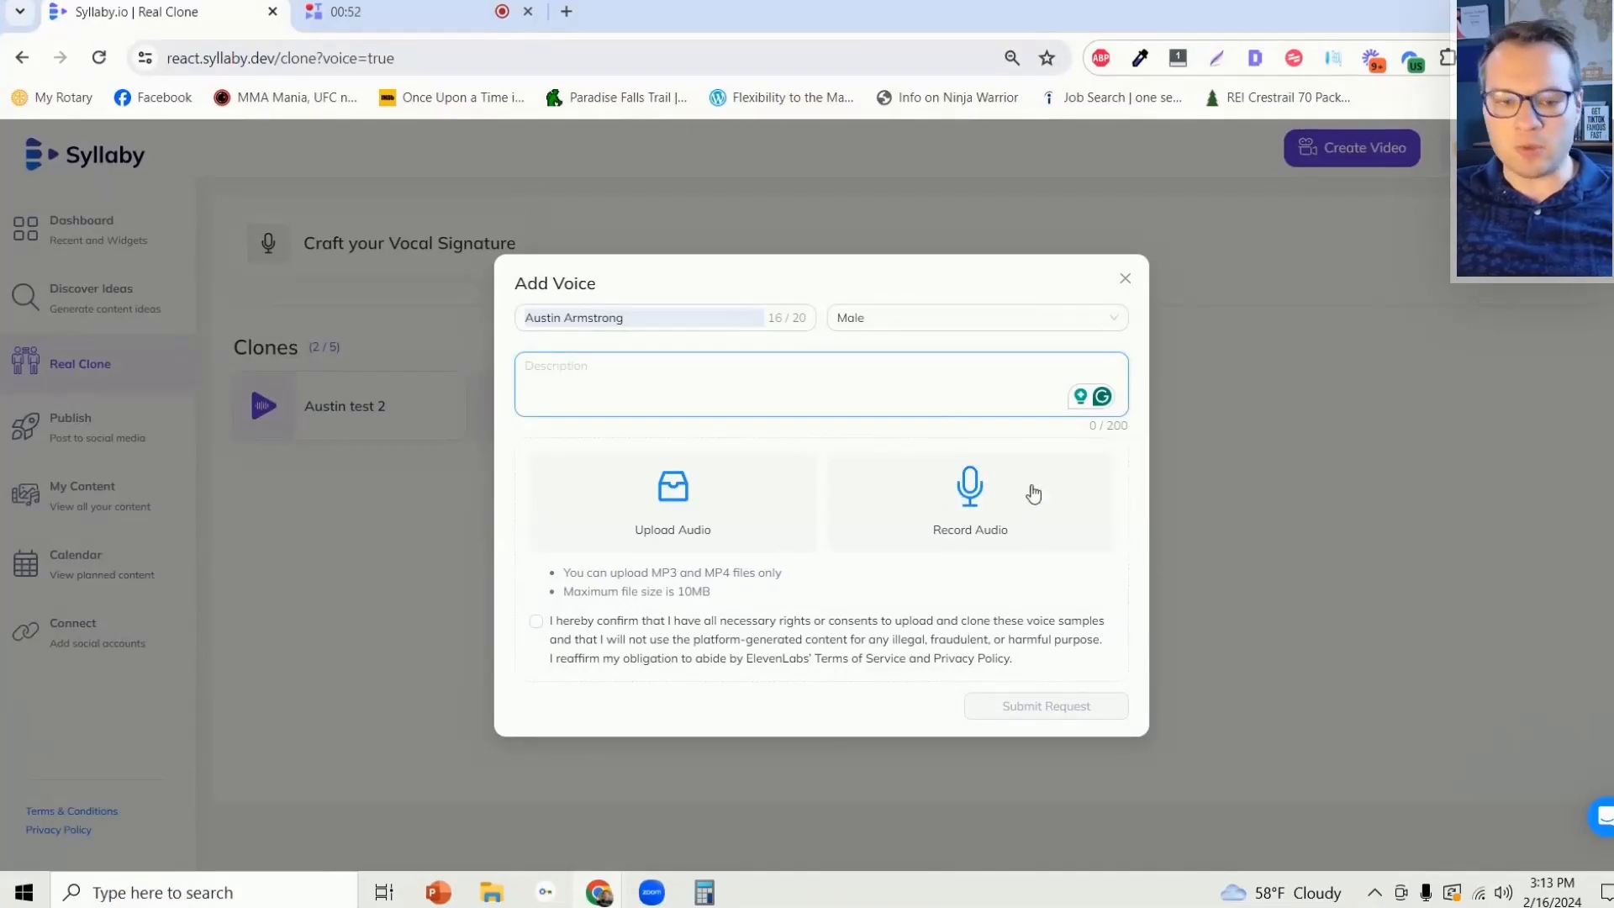
click(968, 499)
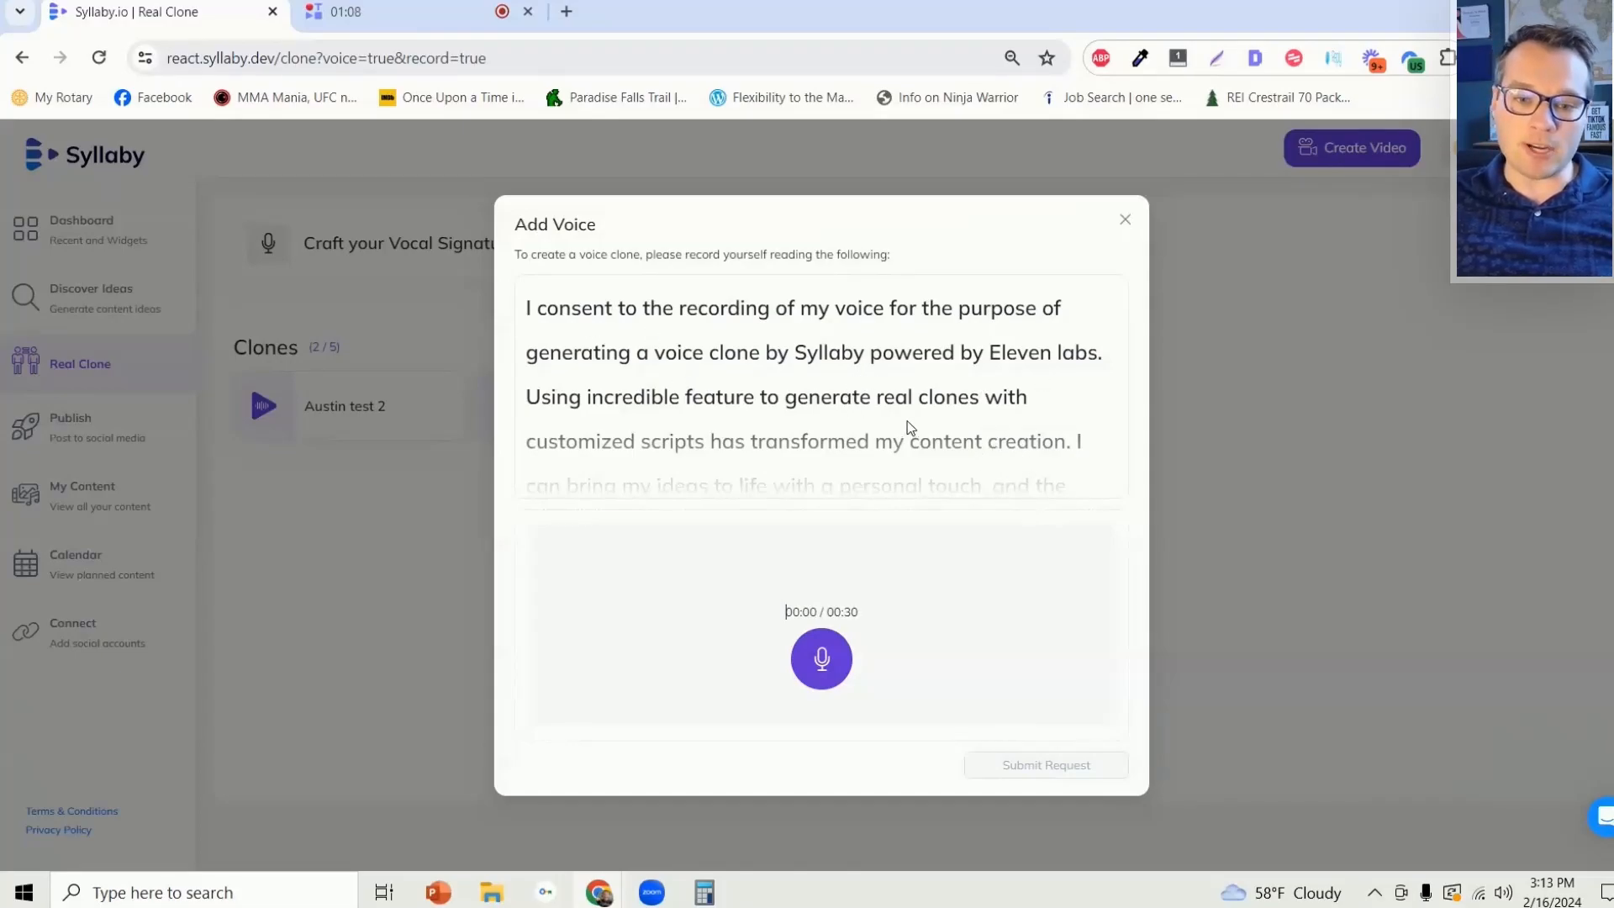
mouse_move(930, 444)
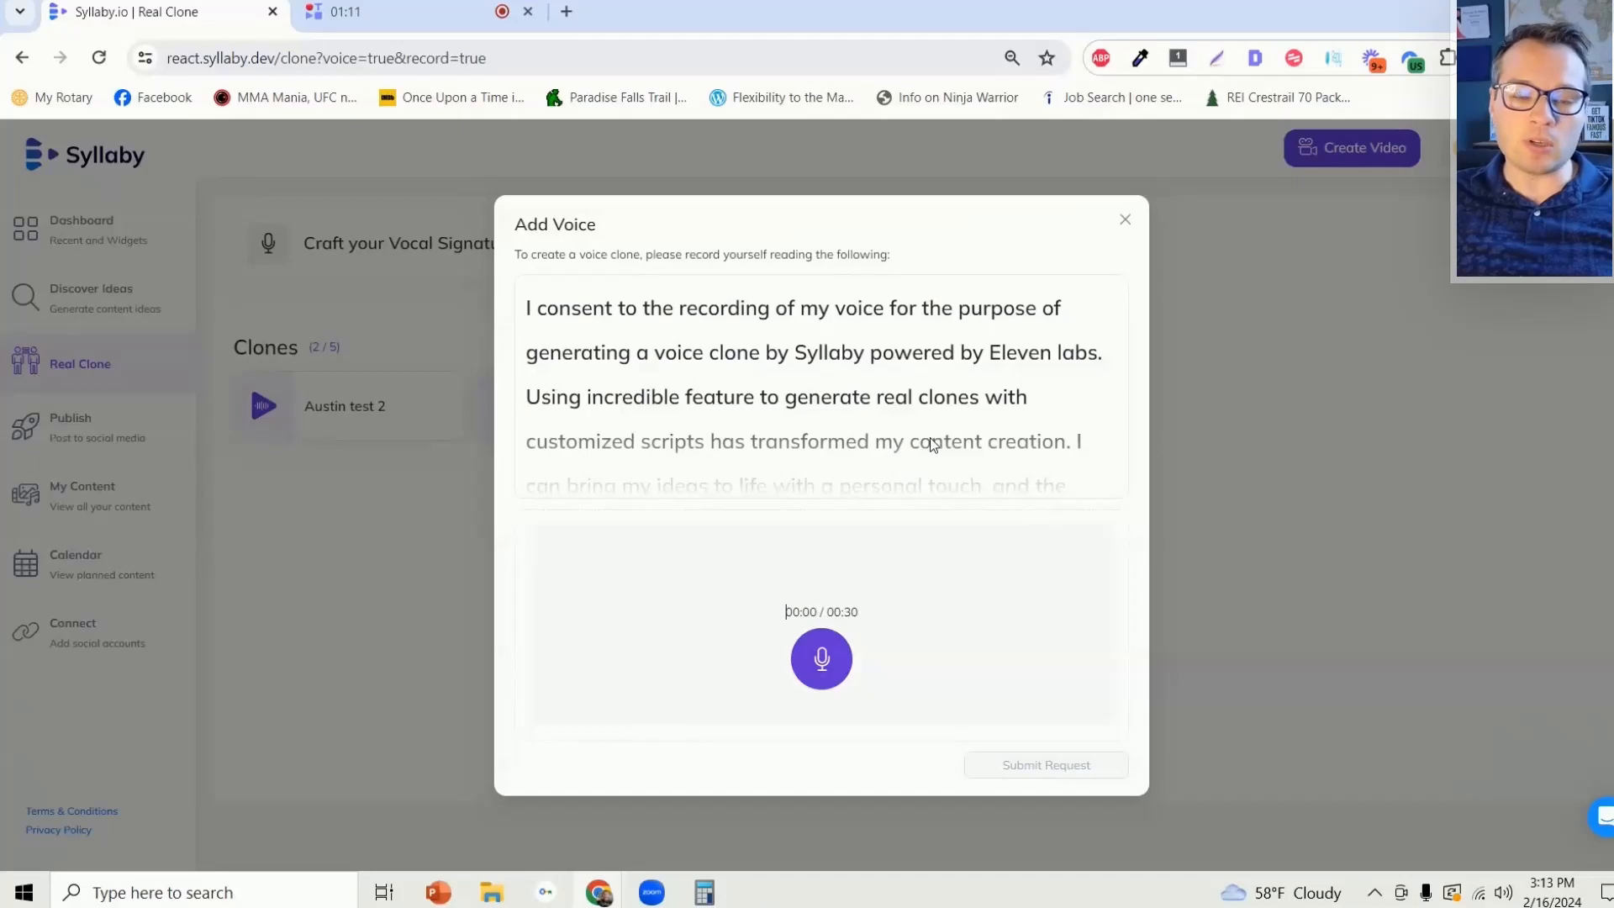
mouse_move(1019, 505)
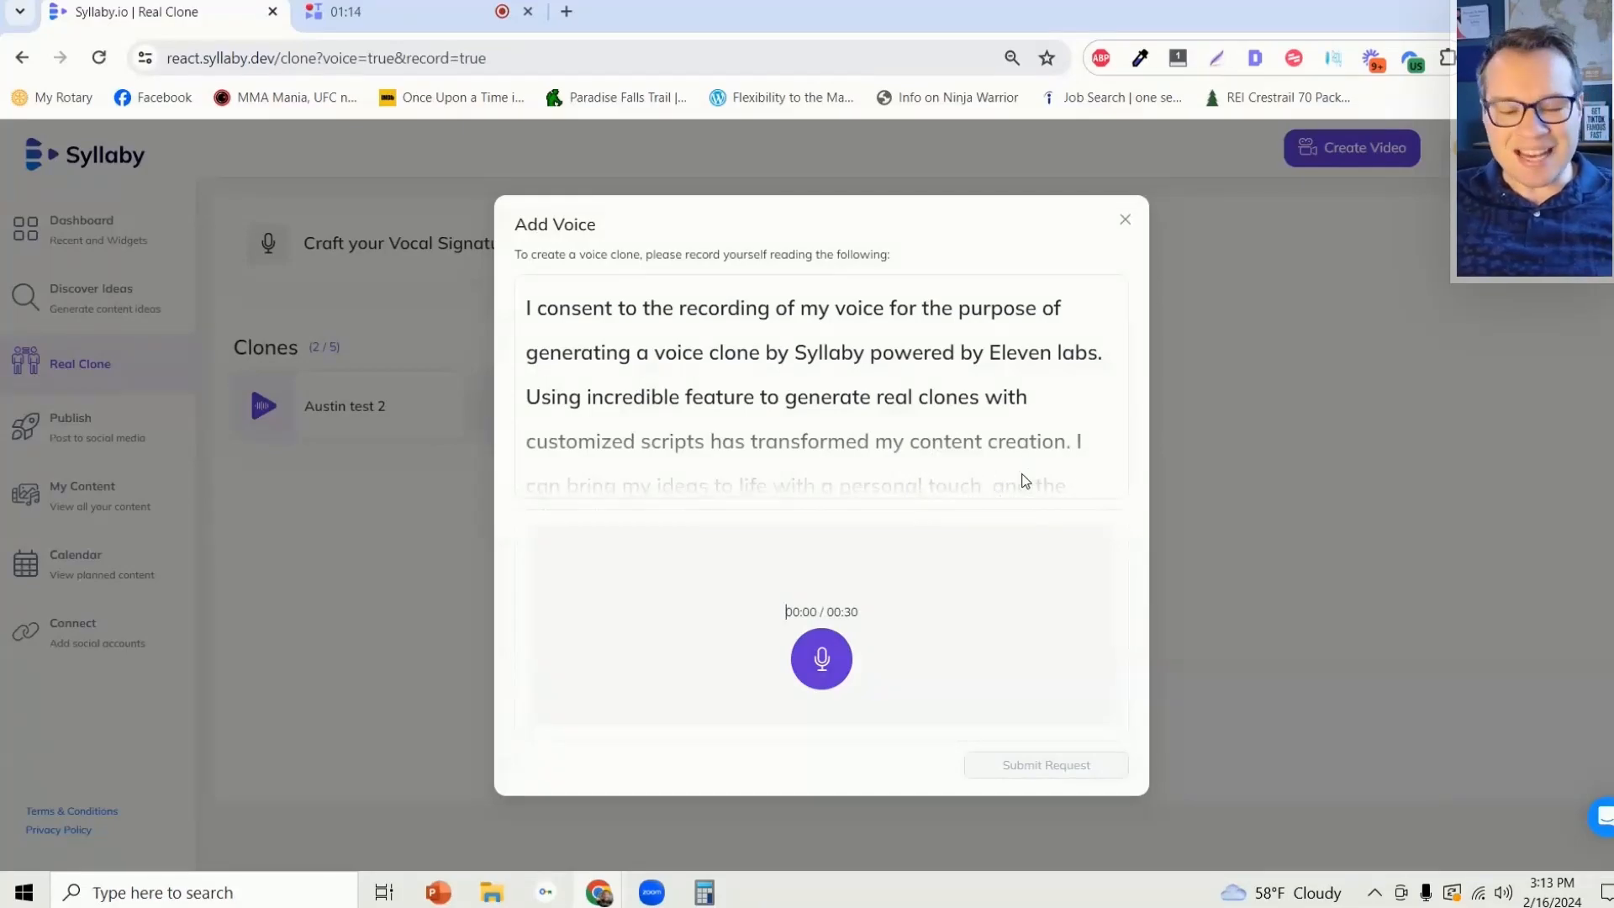
mouse_move(981, 477)
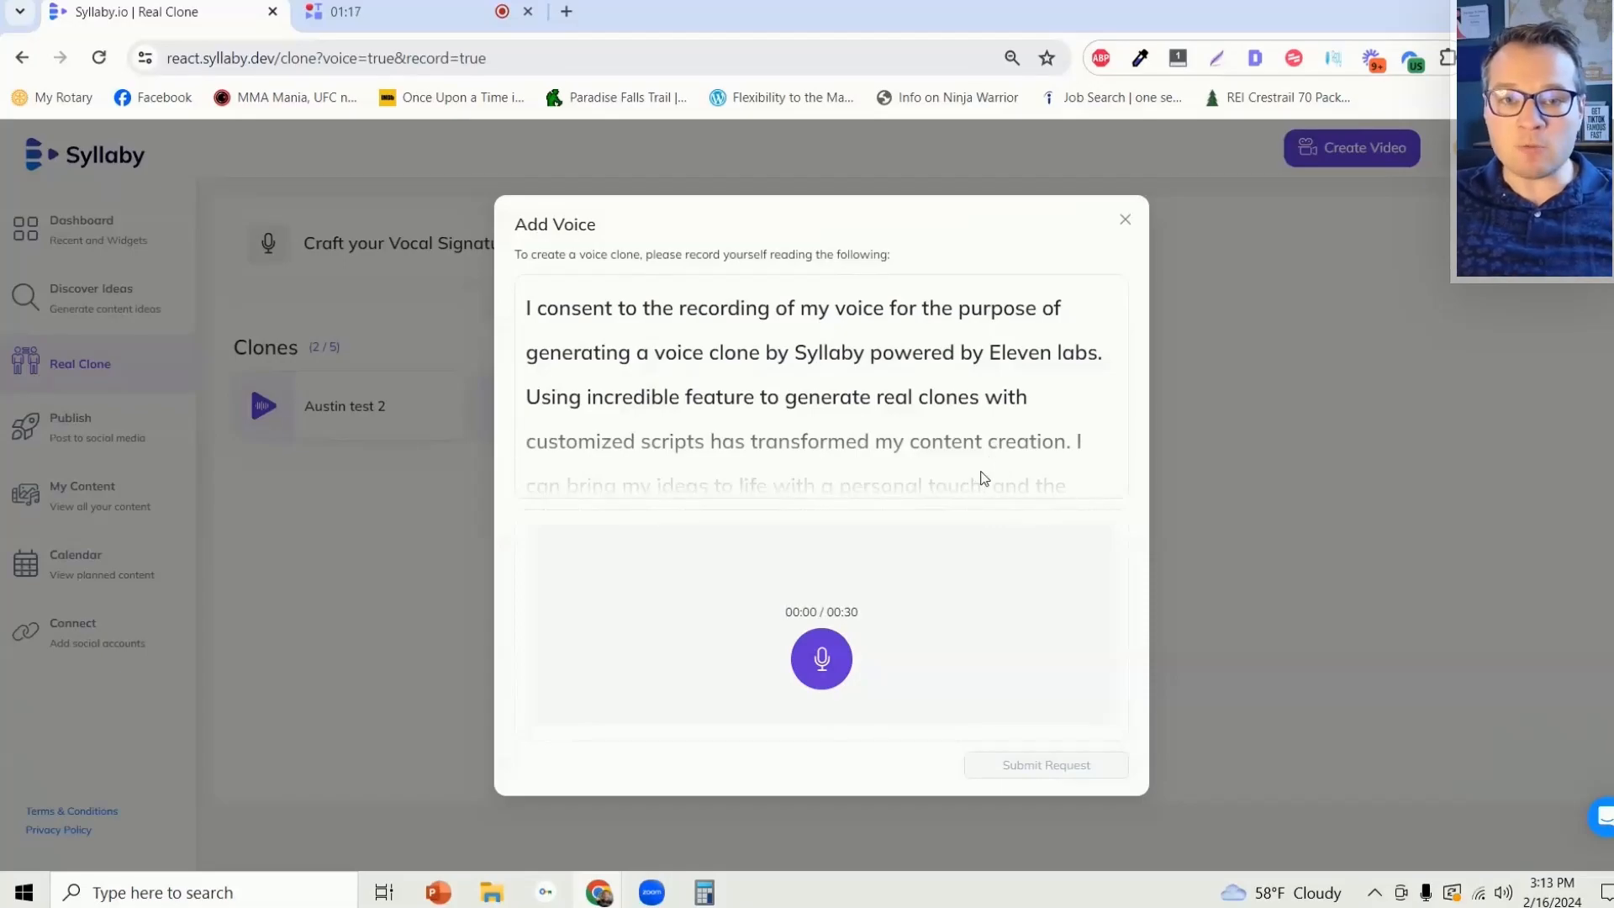
mouse_move(956, 484)
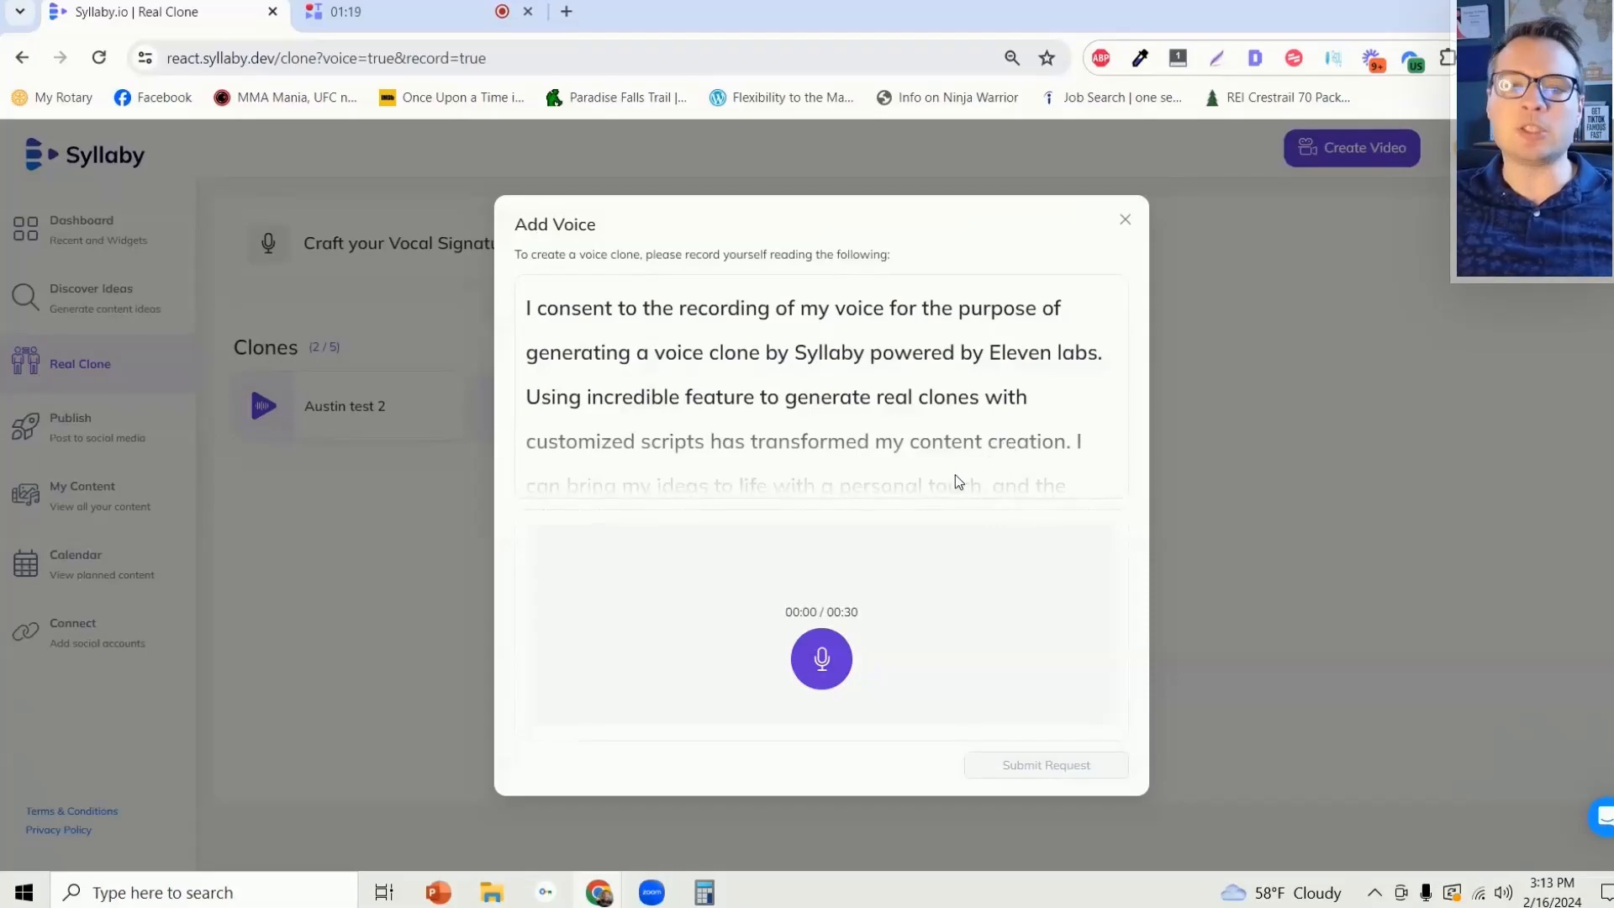
mouse_move(820, 659)
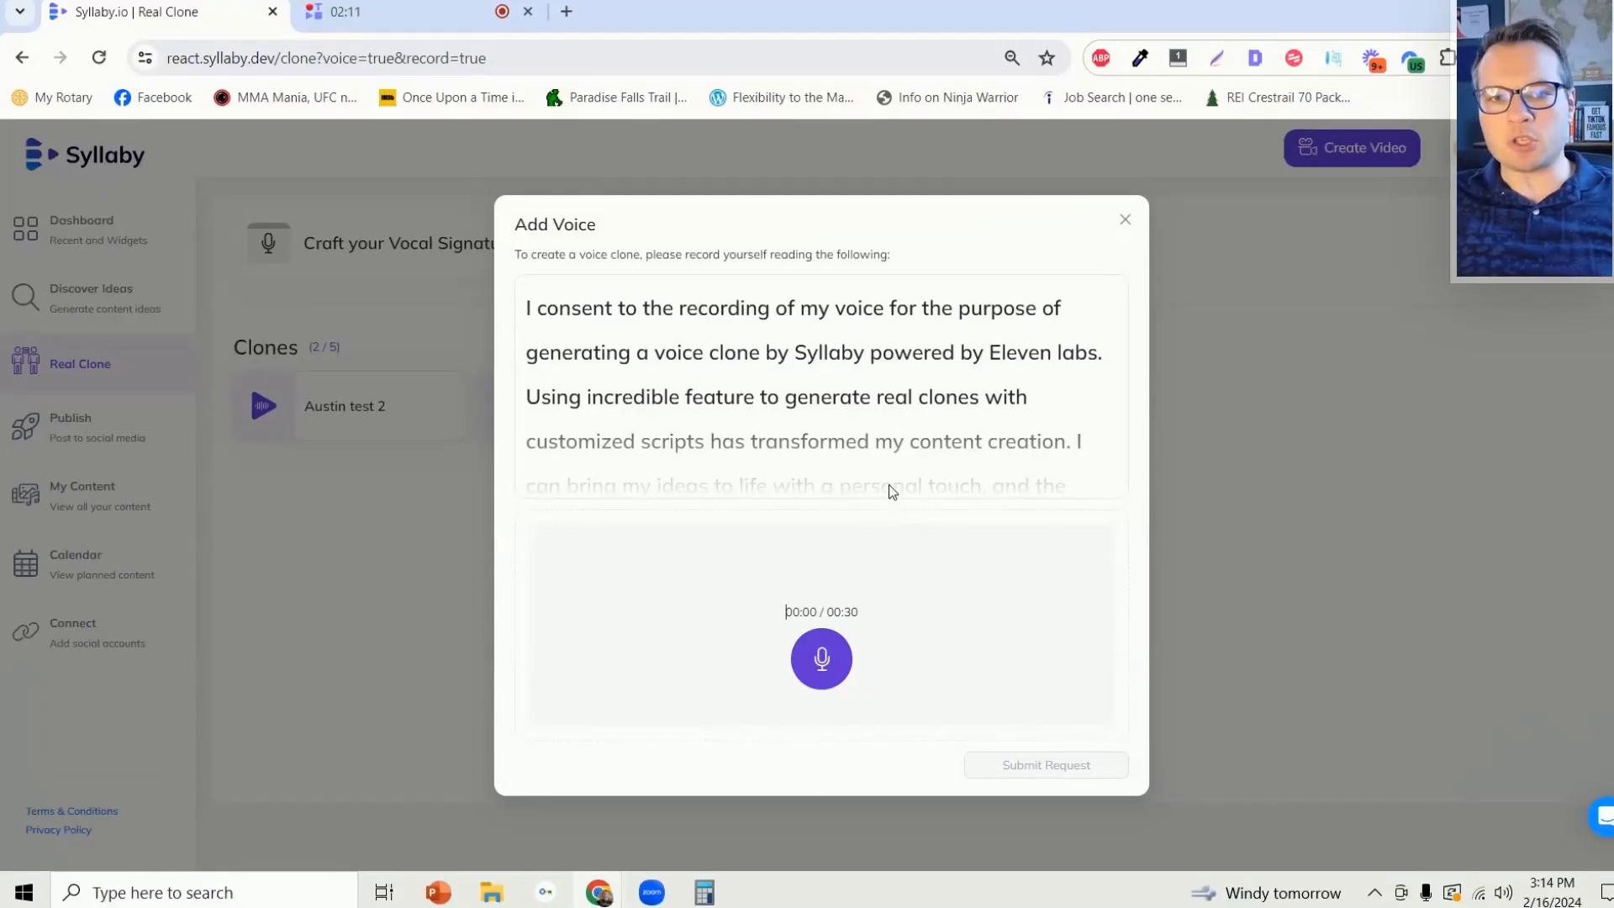
mouse_move(891, 452)
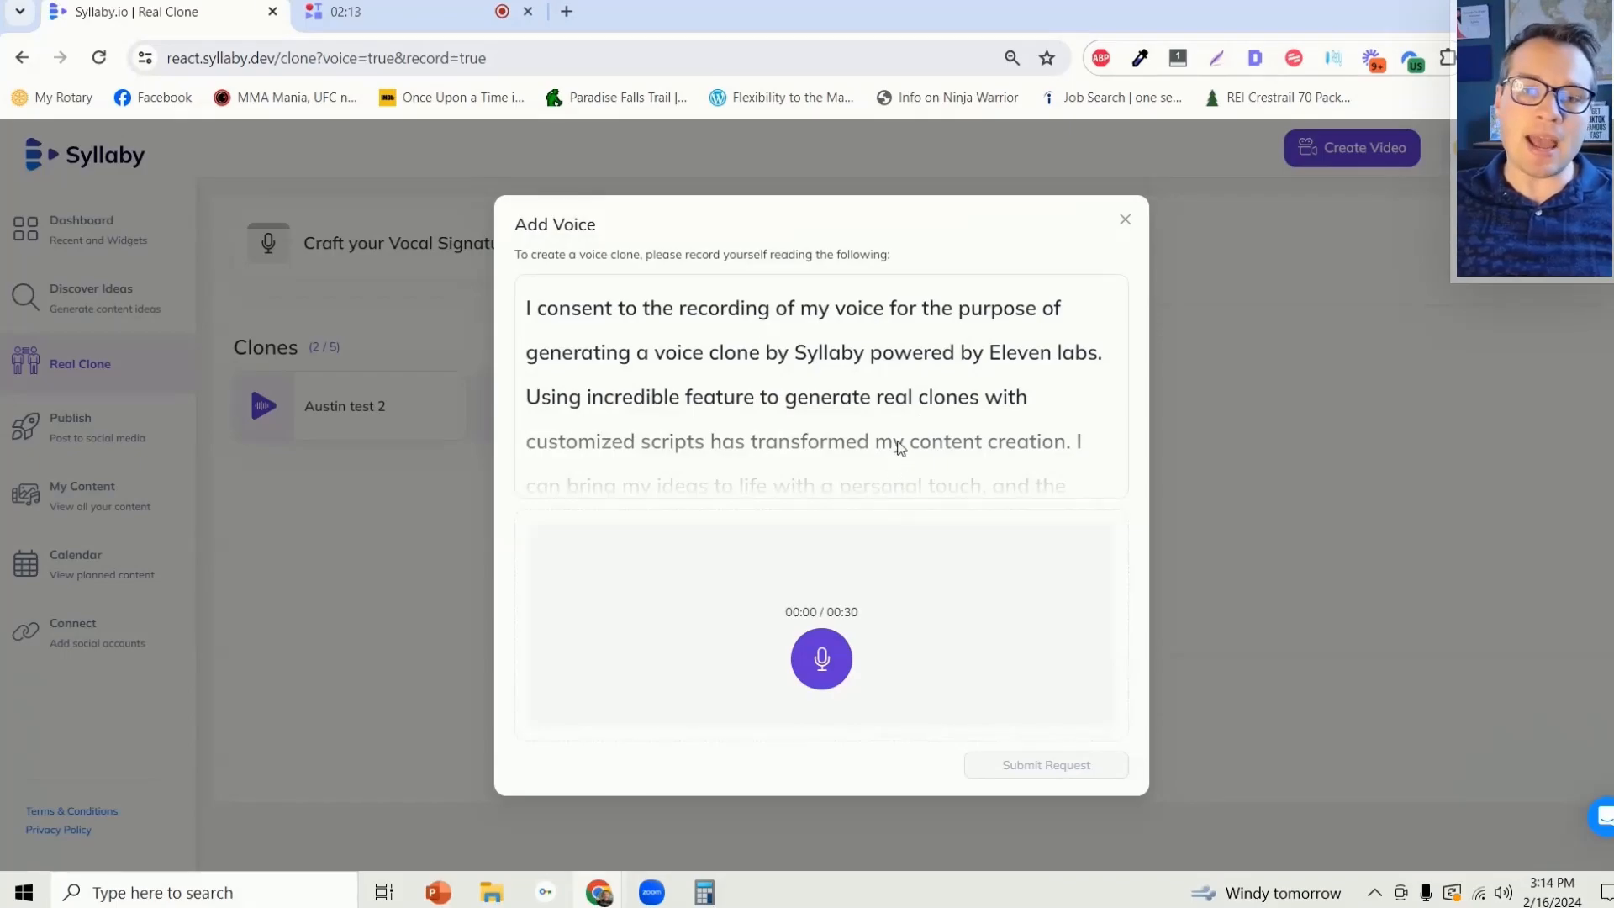
mouse_move(946, 511)
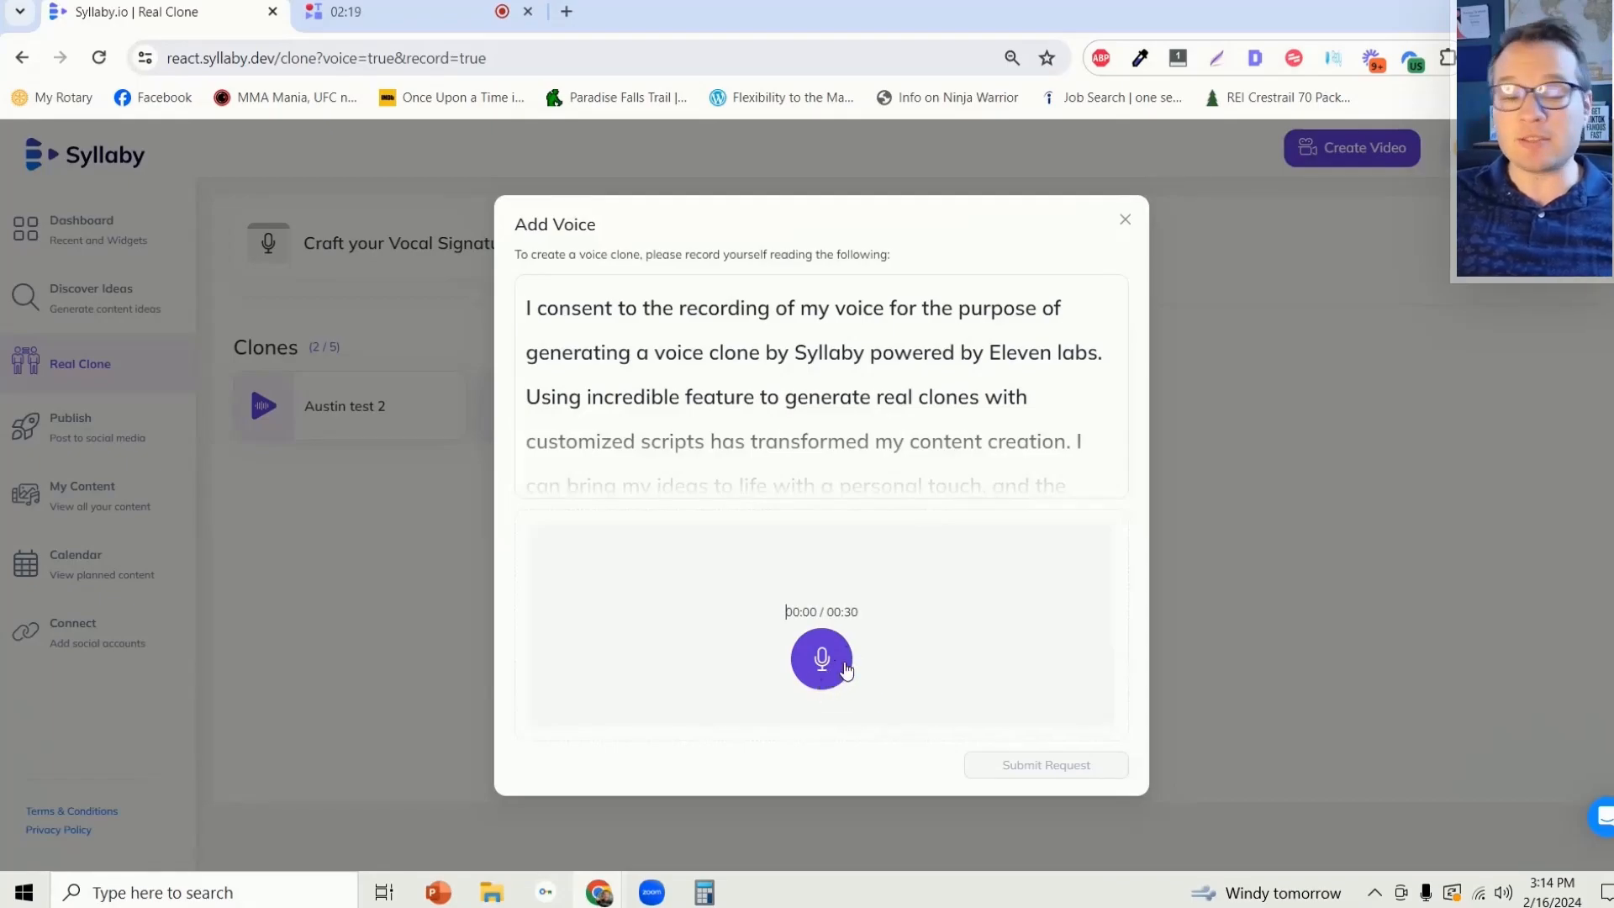
mouse_move(861, 651)
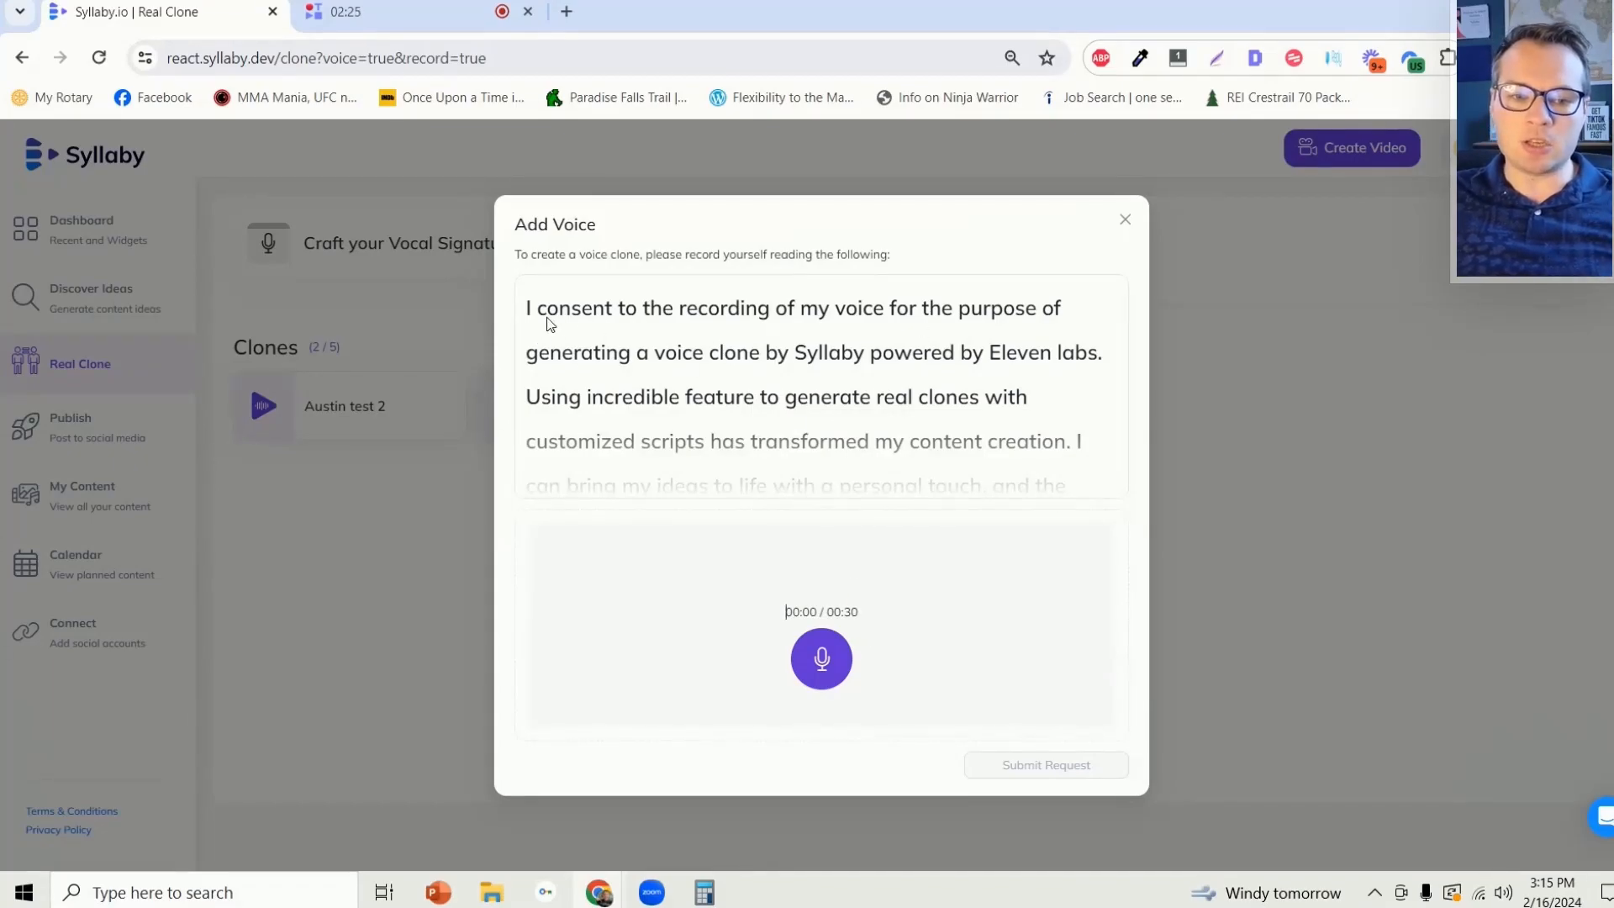
mouse_move(945, 506)
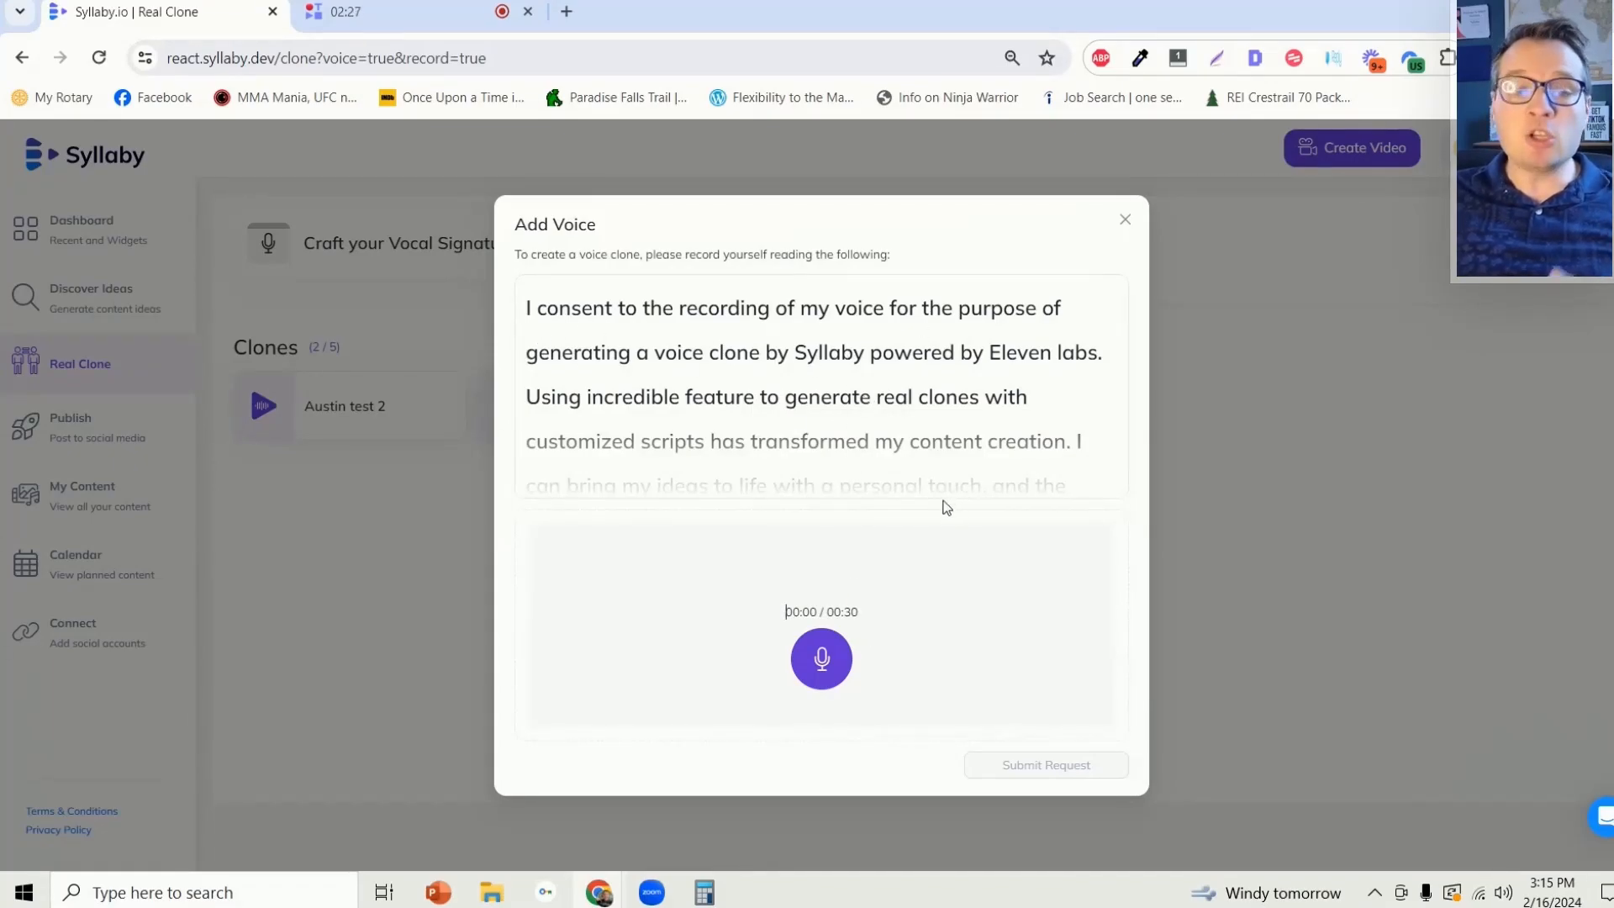
mouse_move(952, 528)
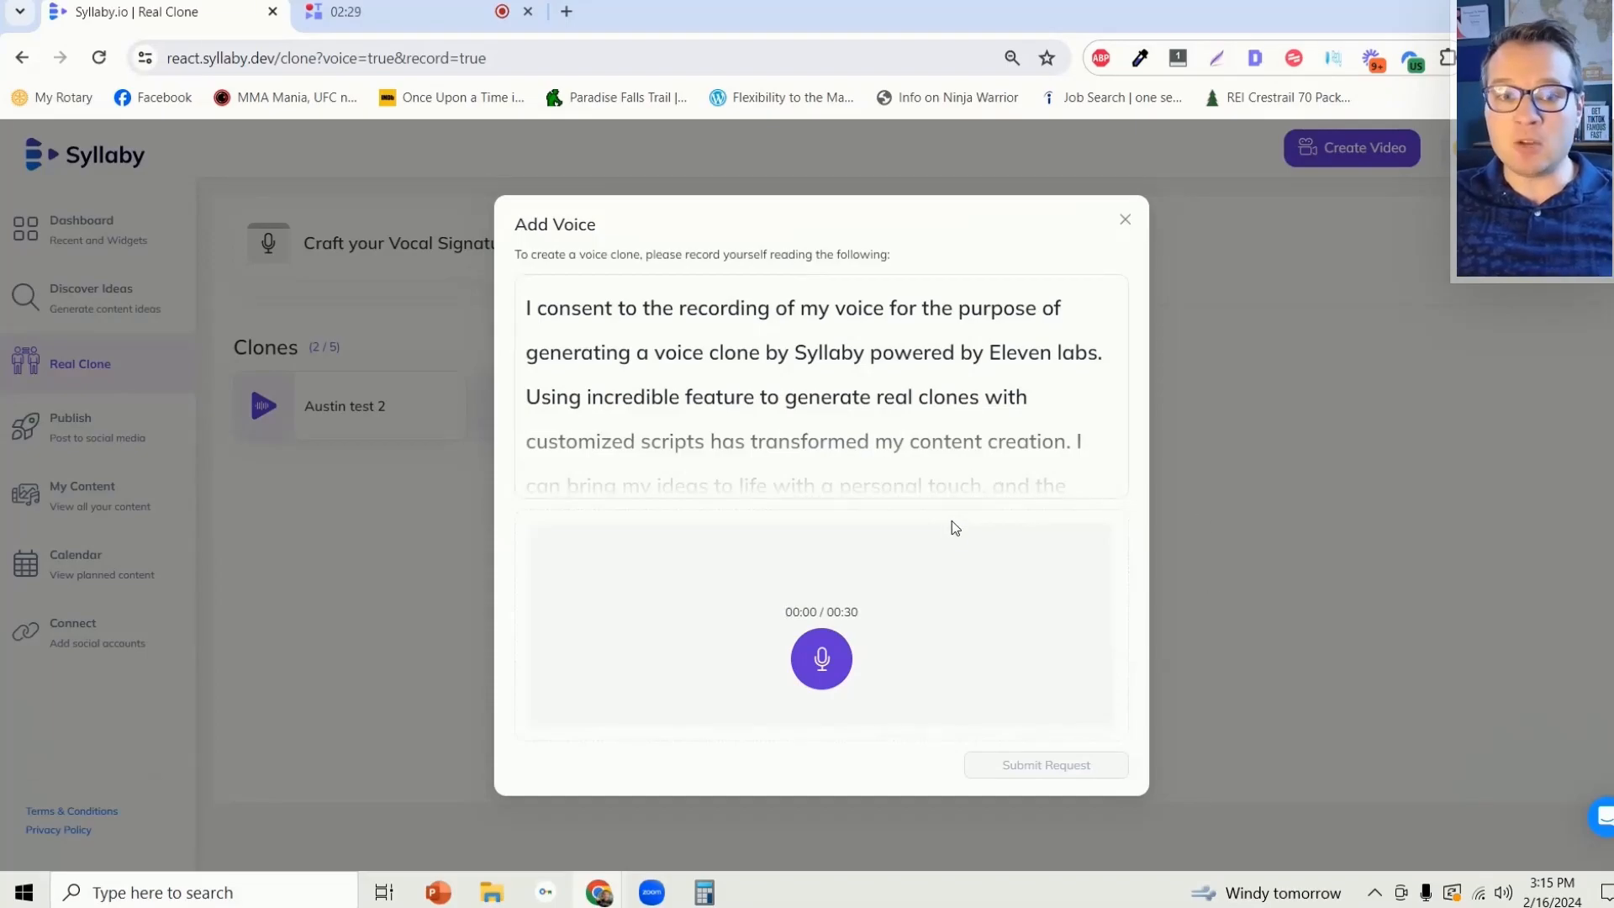
mouse_move(940, 557)
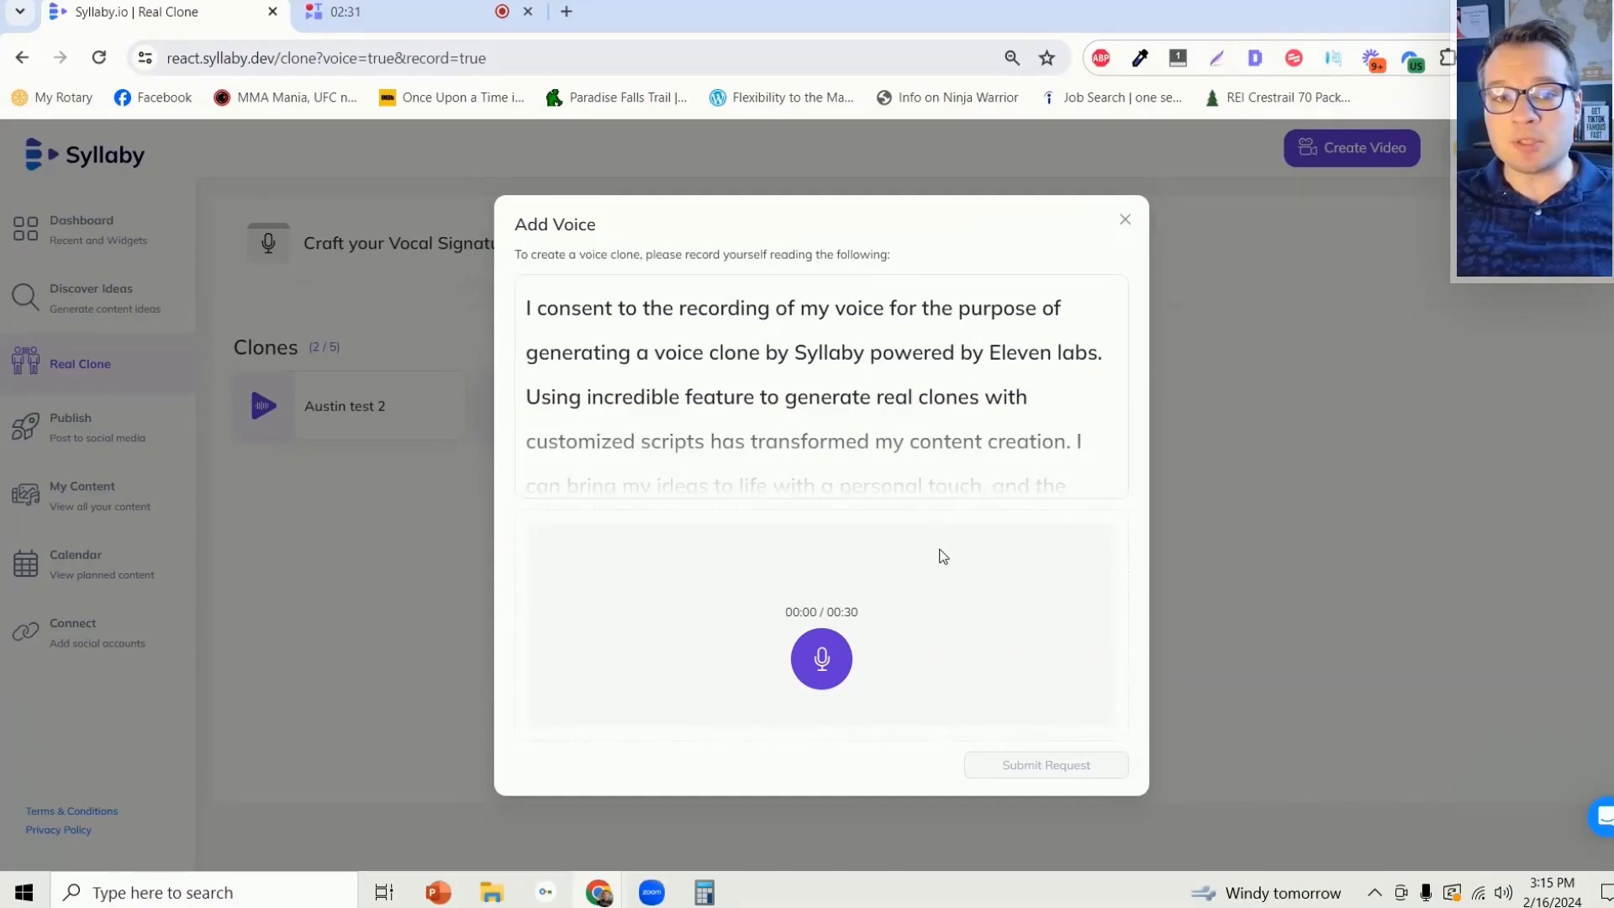
mouse_move(908, 565)
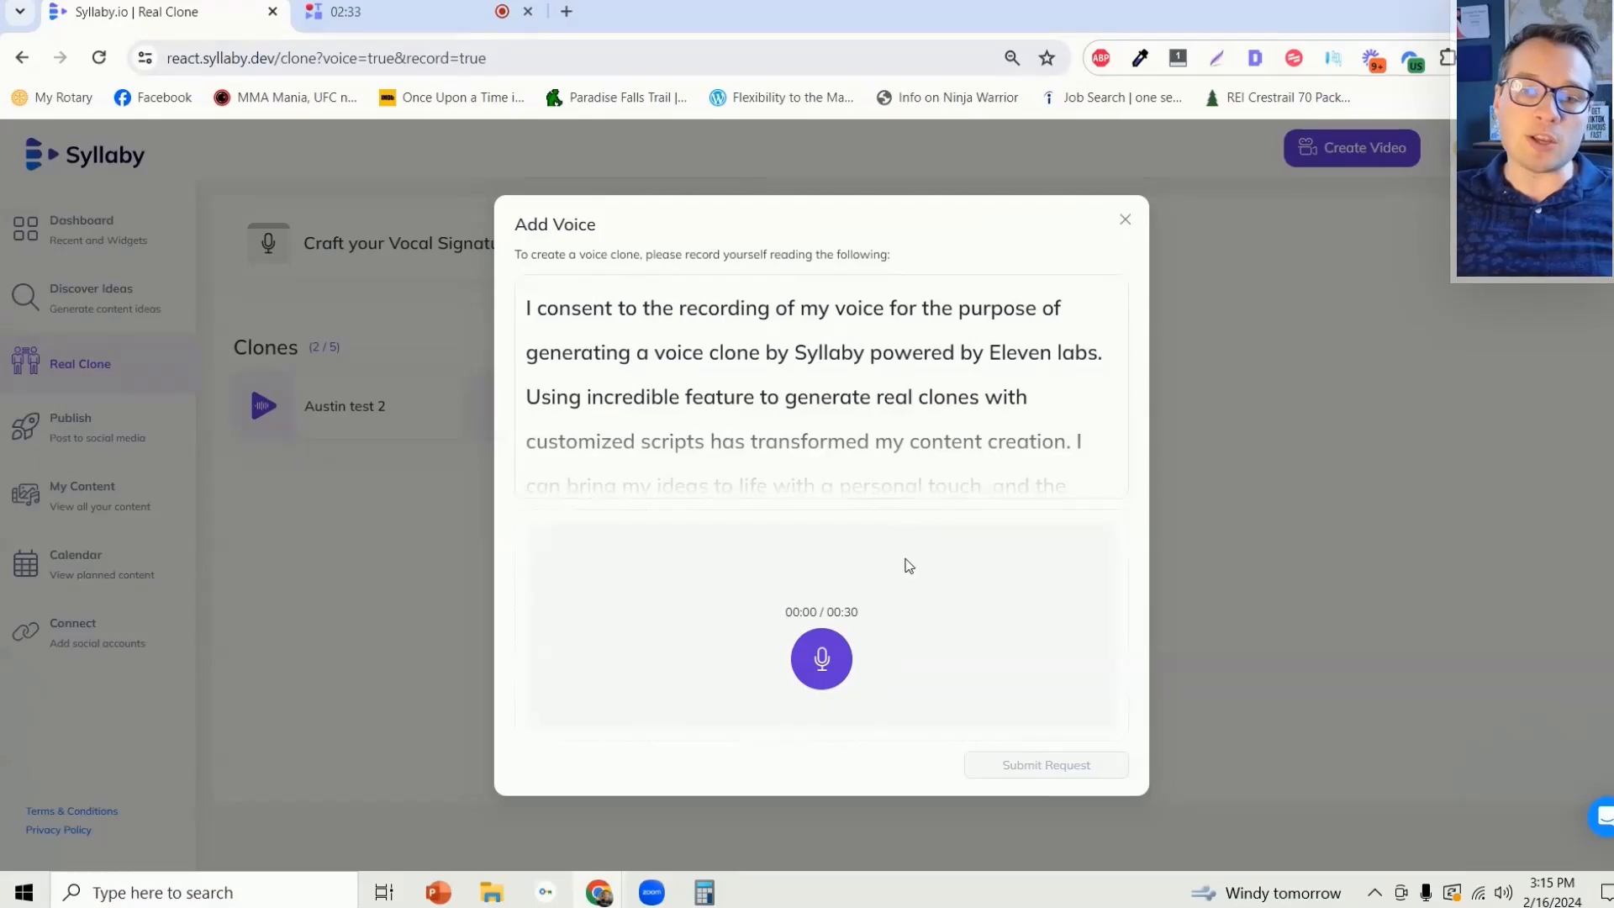
mouse_move(966, 561)
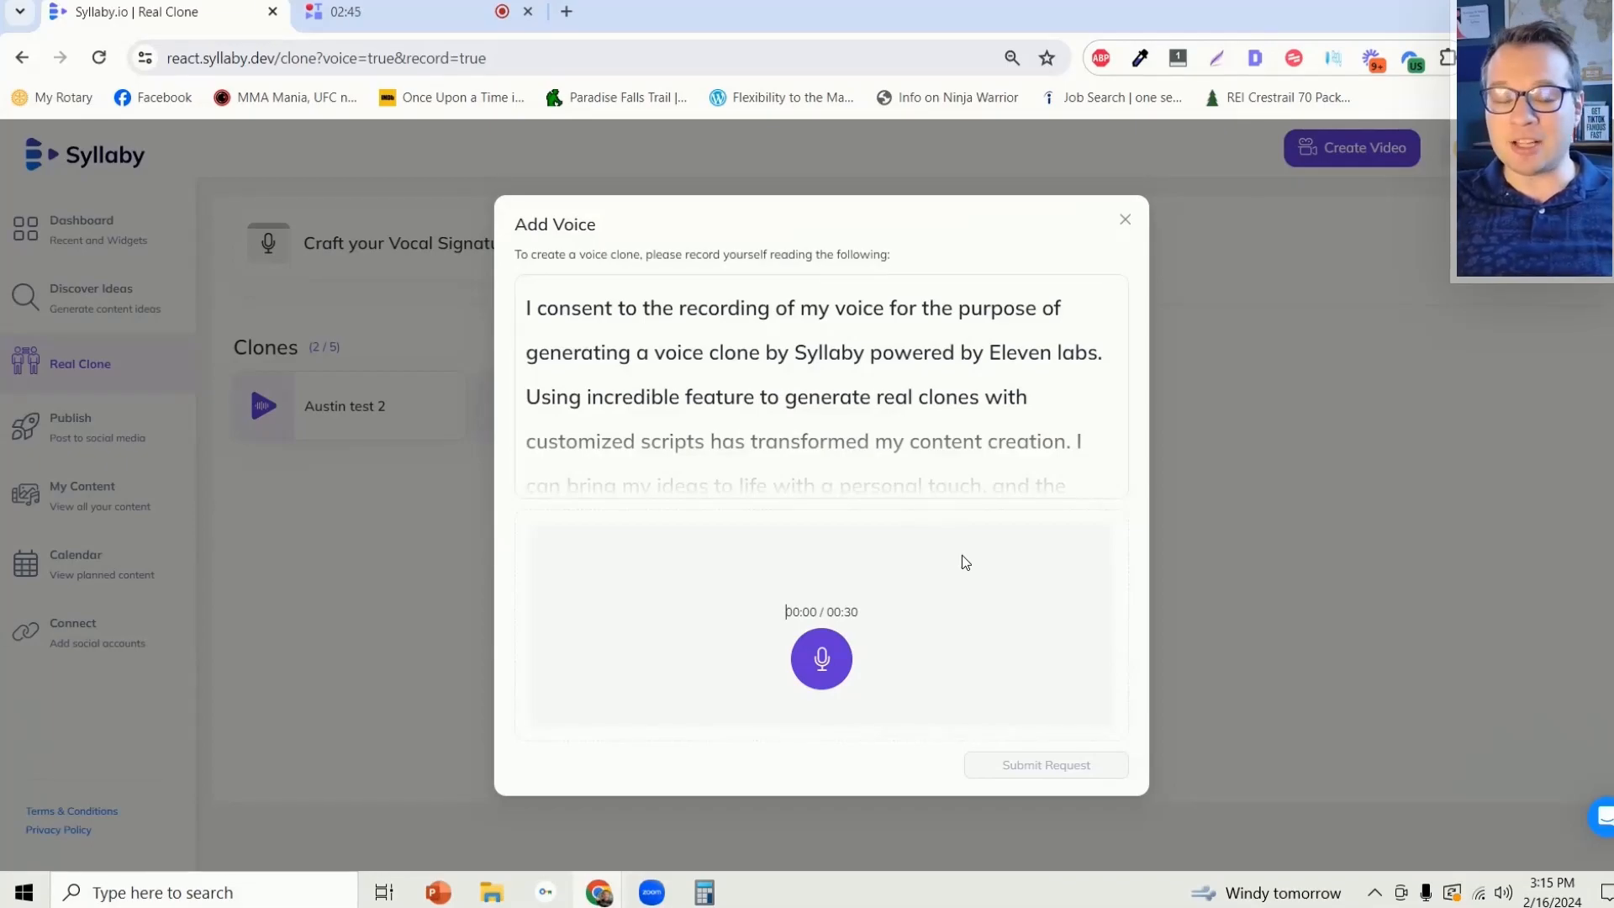
mouse_move(1034, 387)
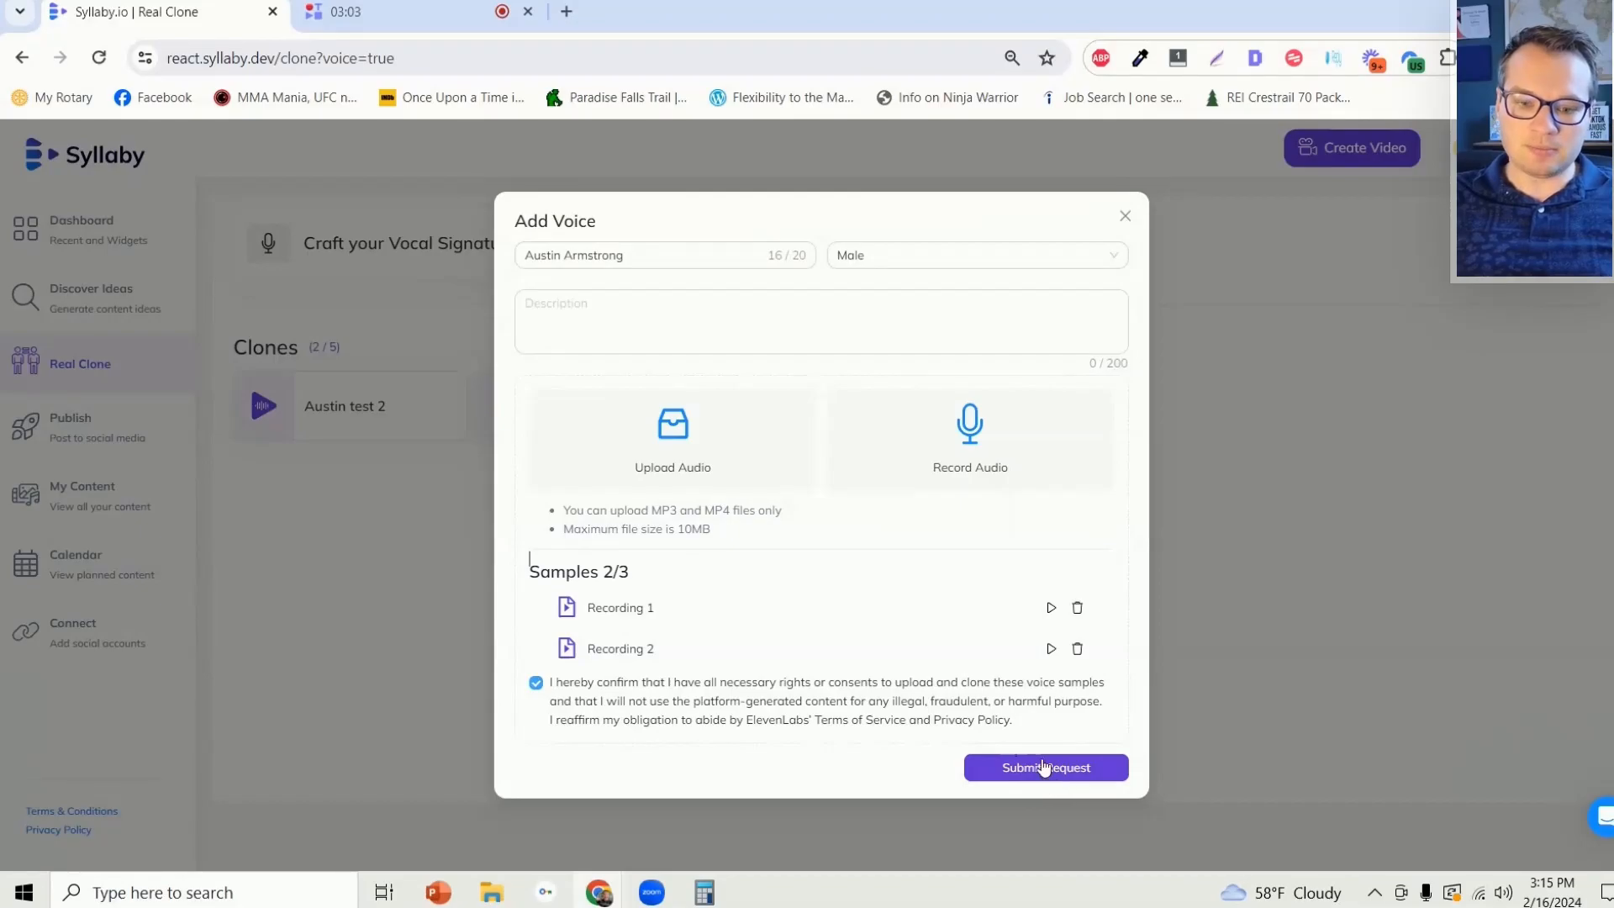
click(1045, 767)
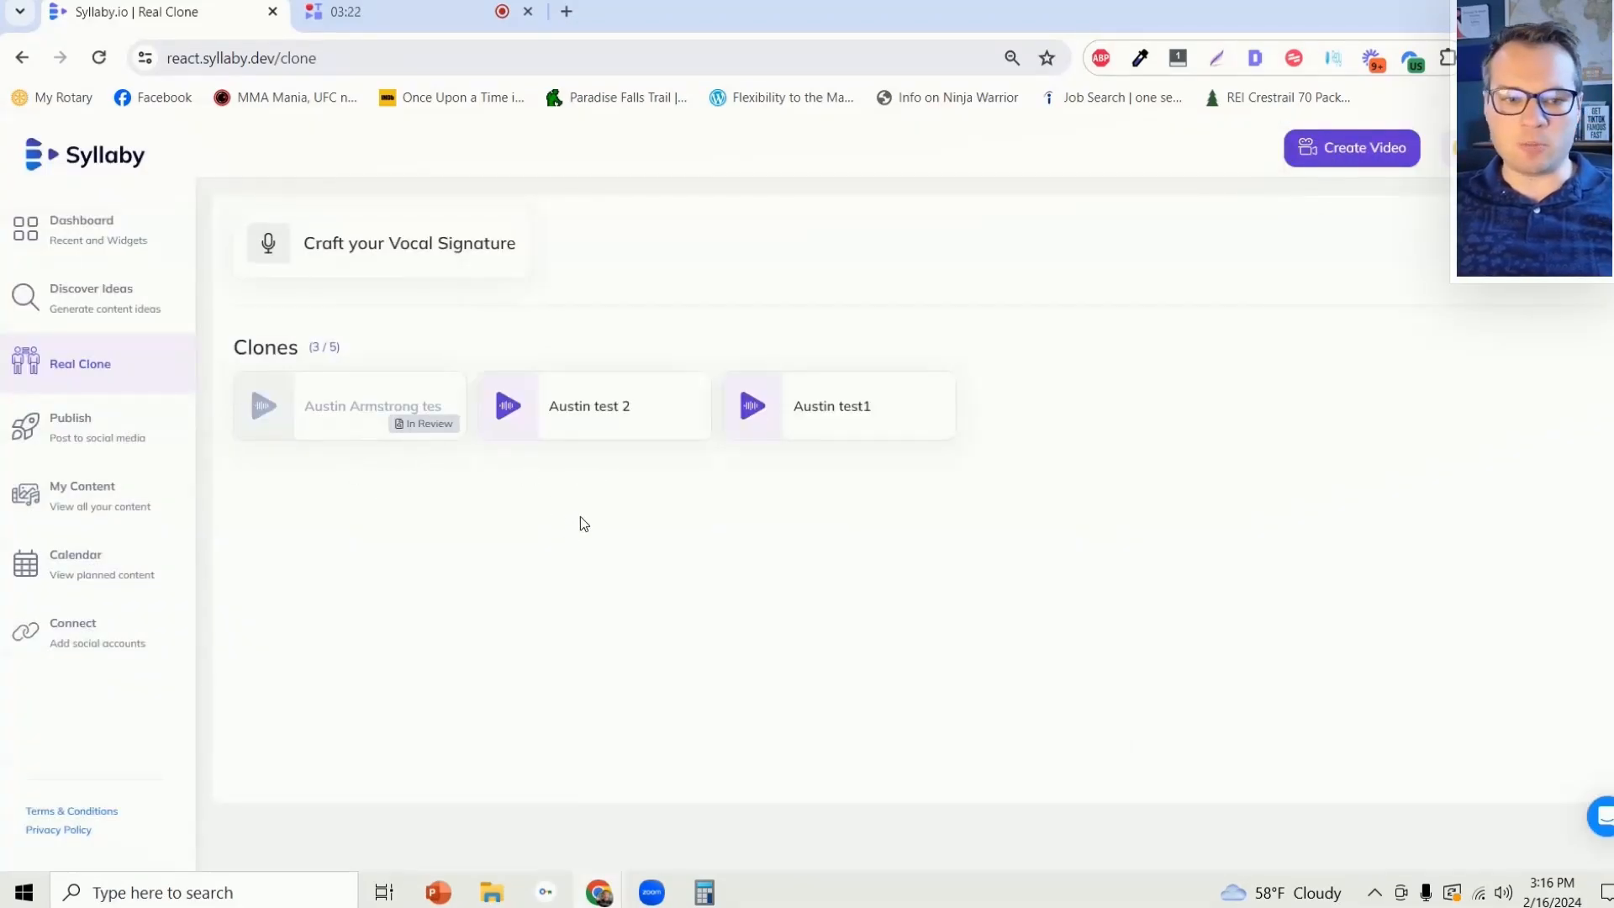
mouse_move(763, 537)
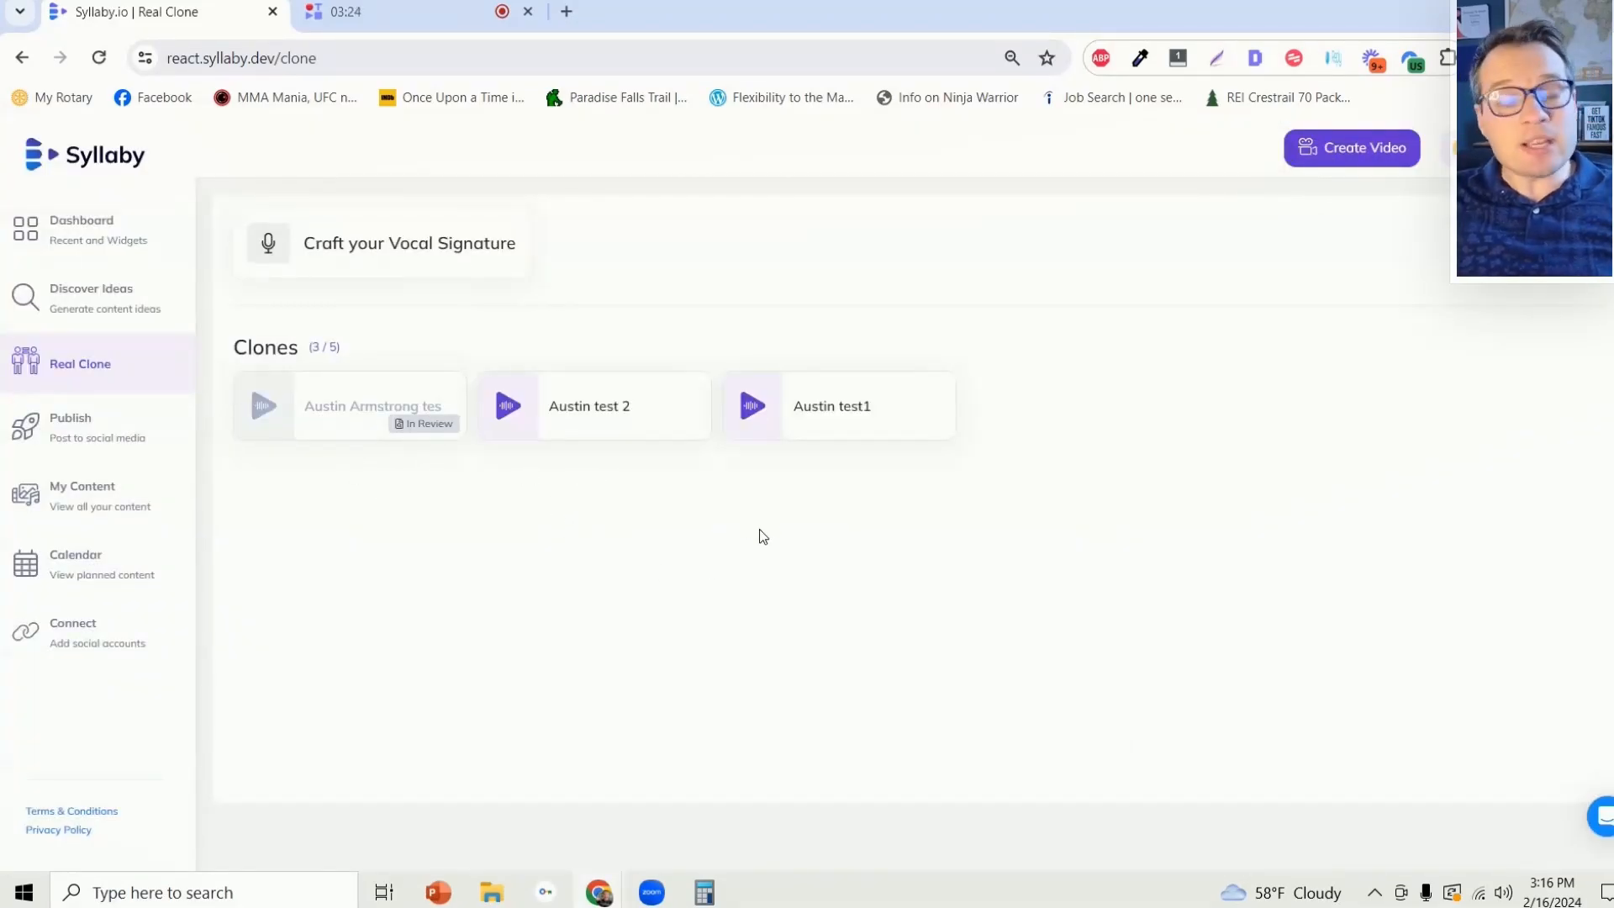
mouse_move(160, 94)
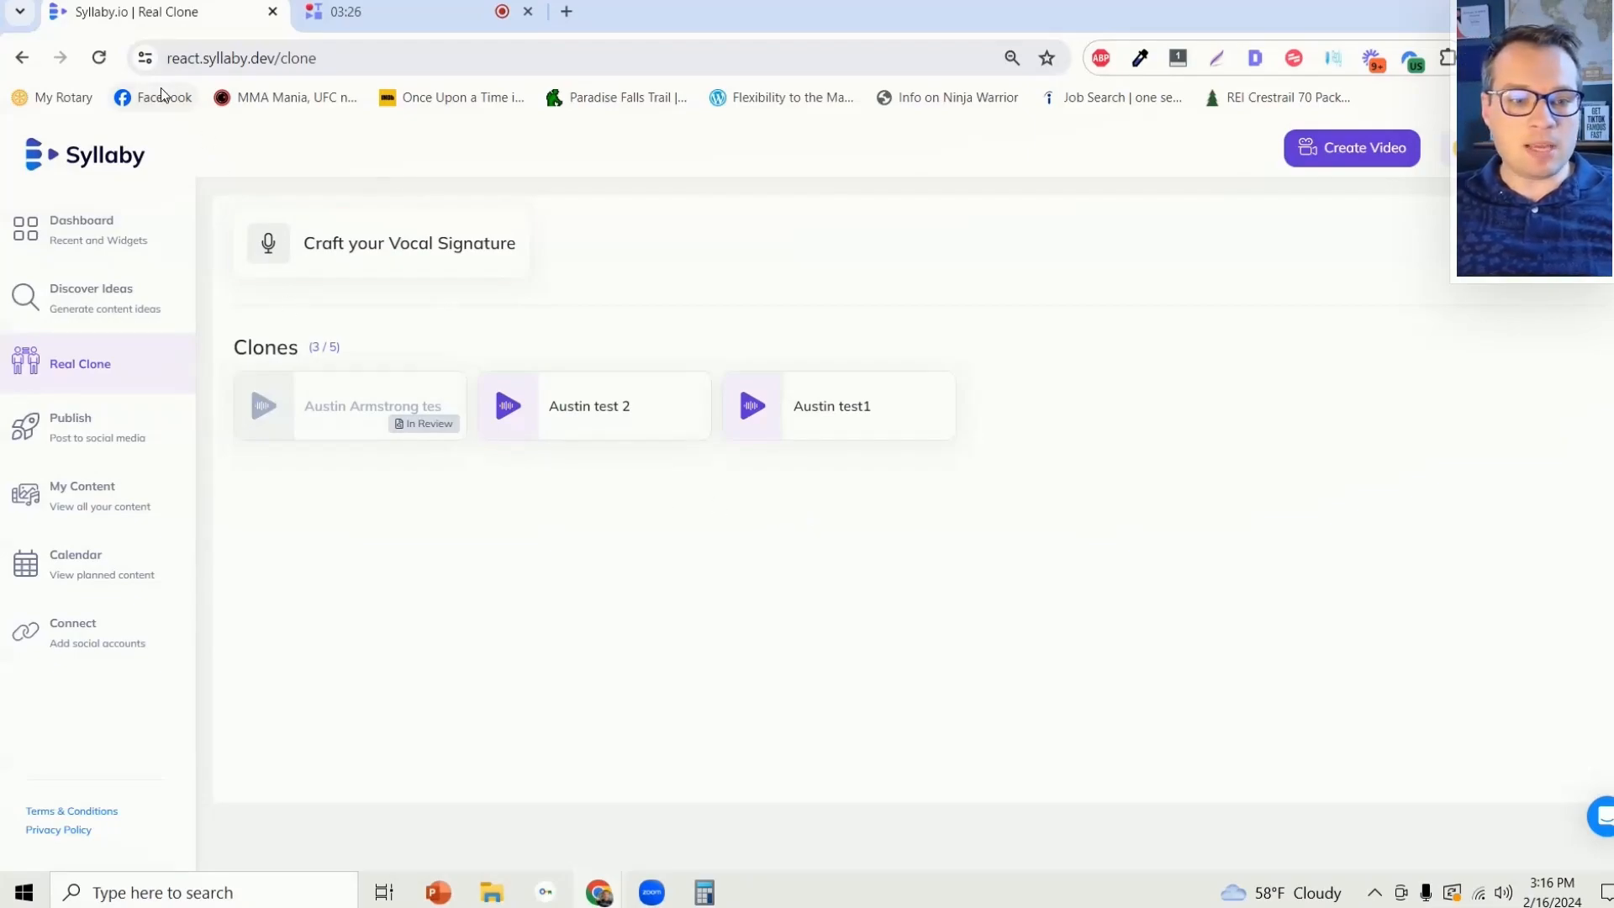
mouse_move(99, 58)
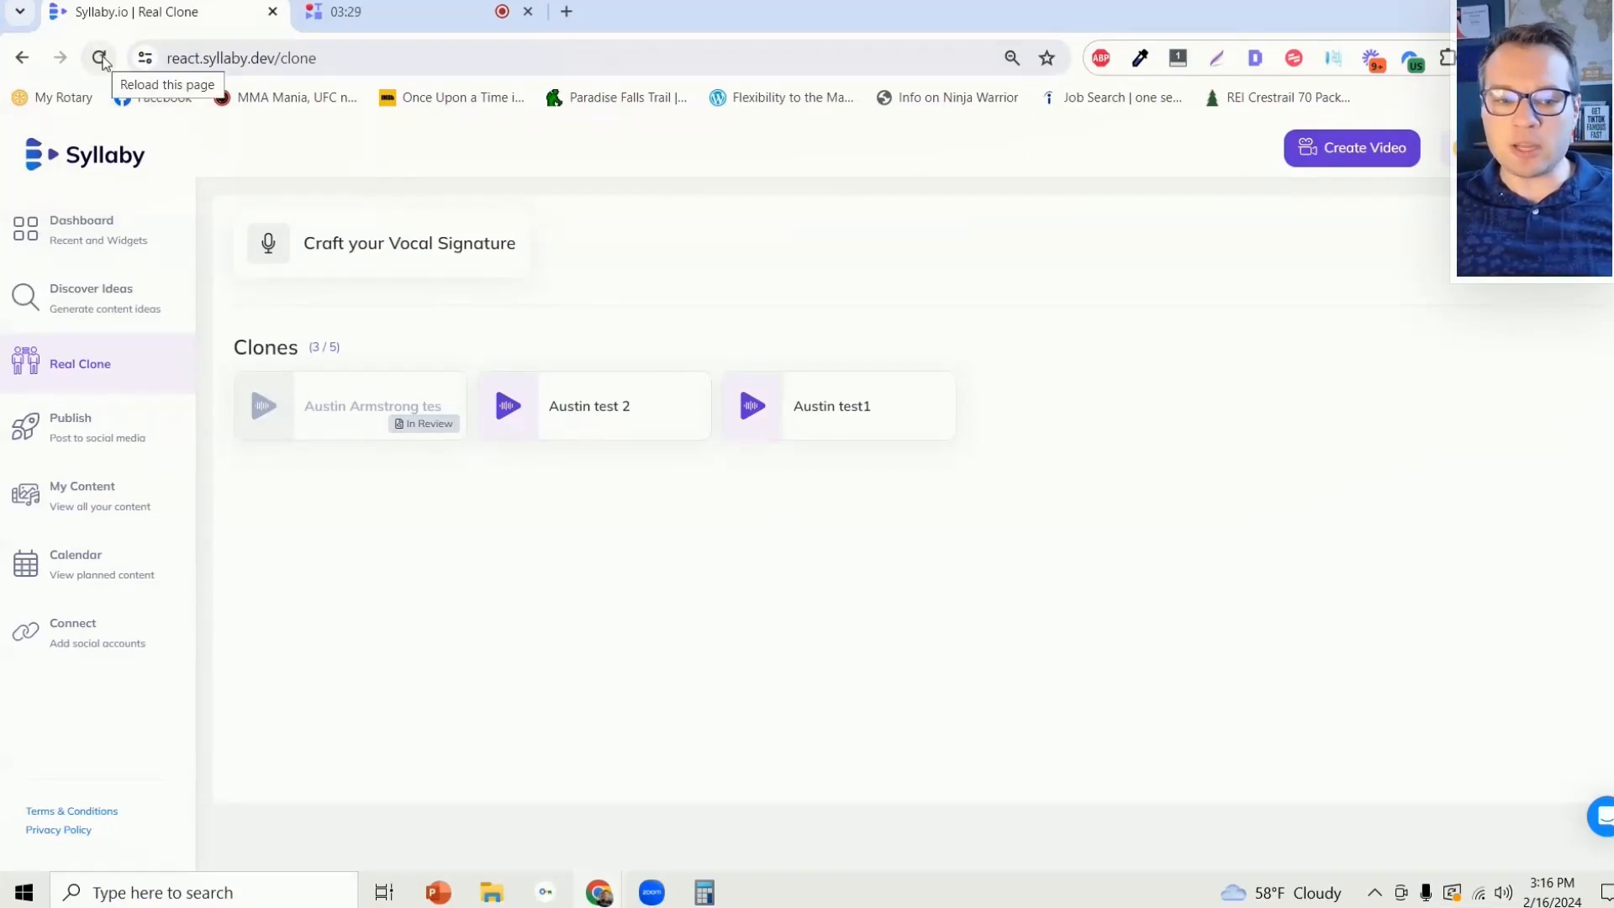
- Reload the Real Clone page so Austin Armstrong shows as ready
click(99, 58)
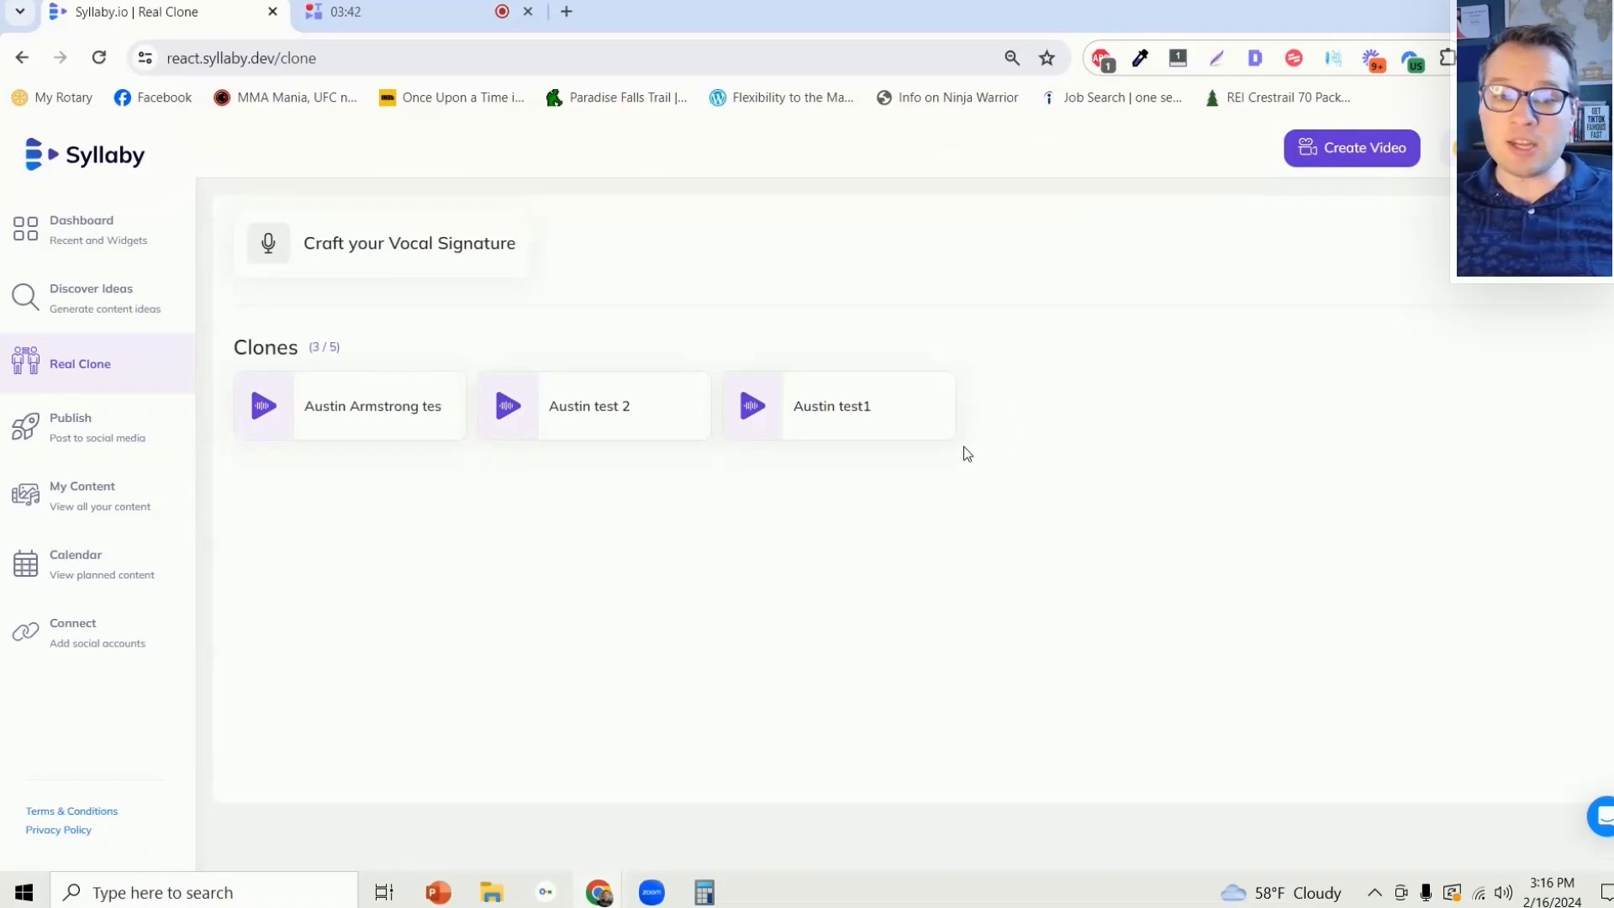
mouse_move(1355, 152)
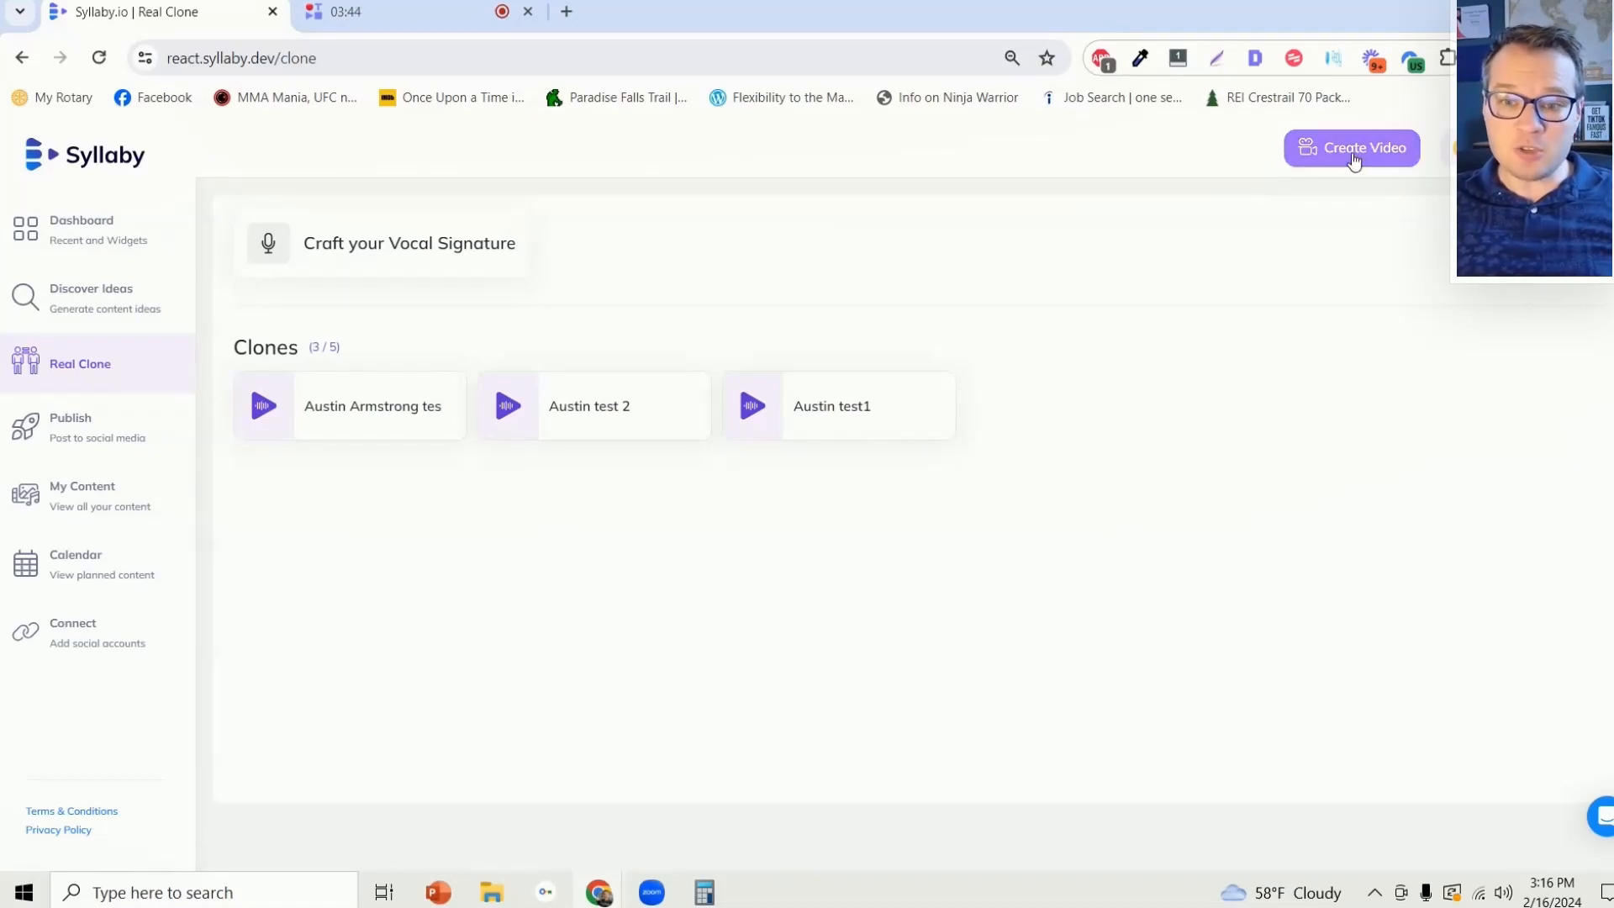
mouse_move(1254, 362)
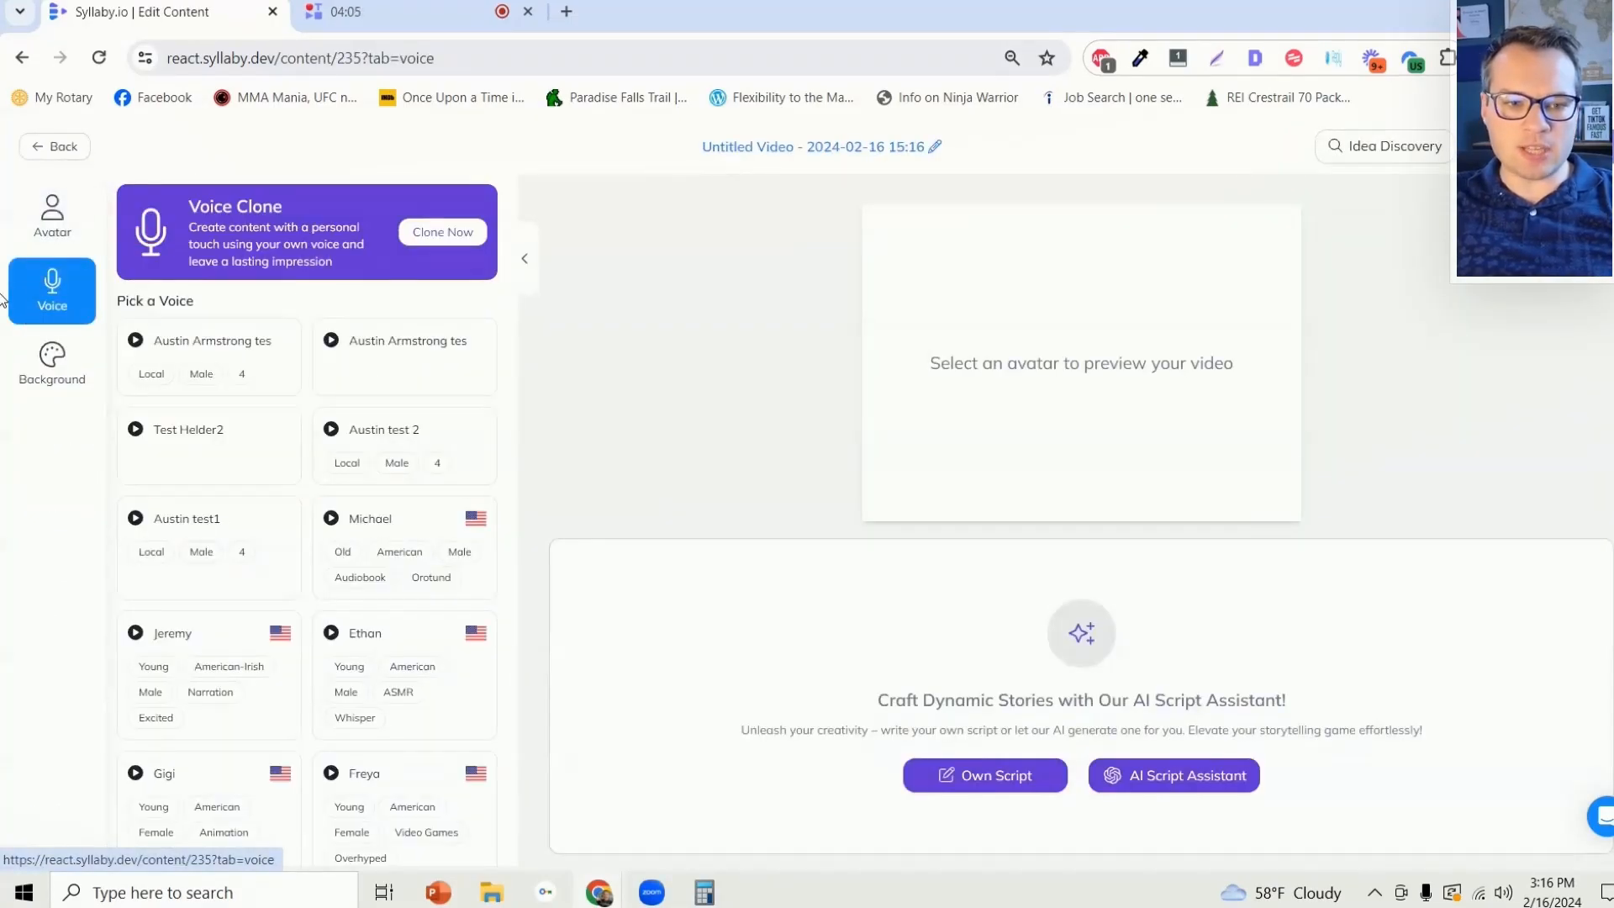
mouse_move(206, 346)
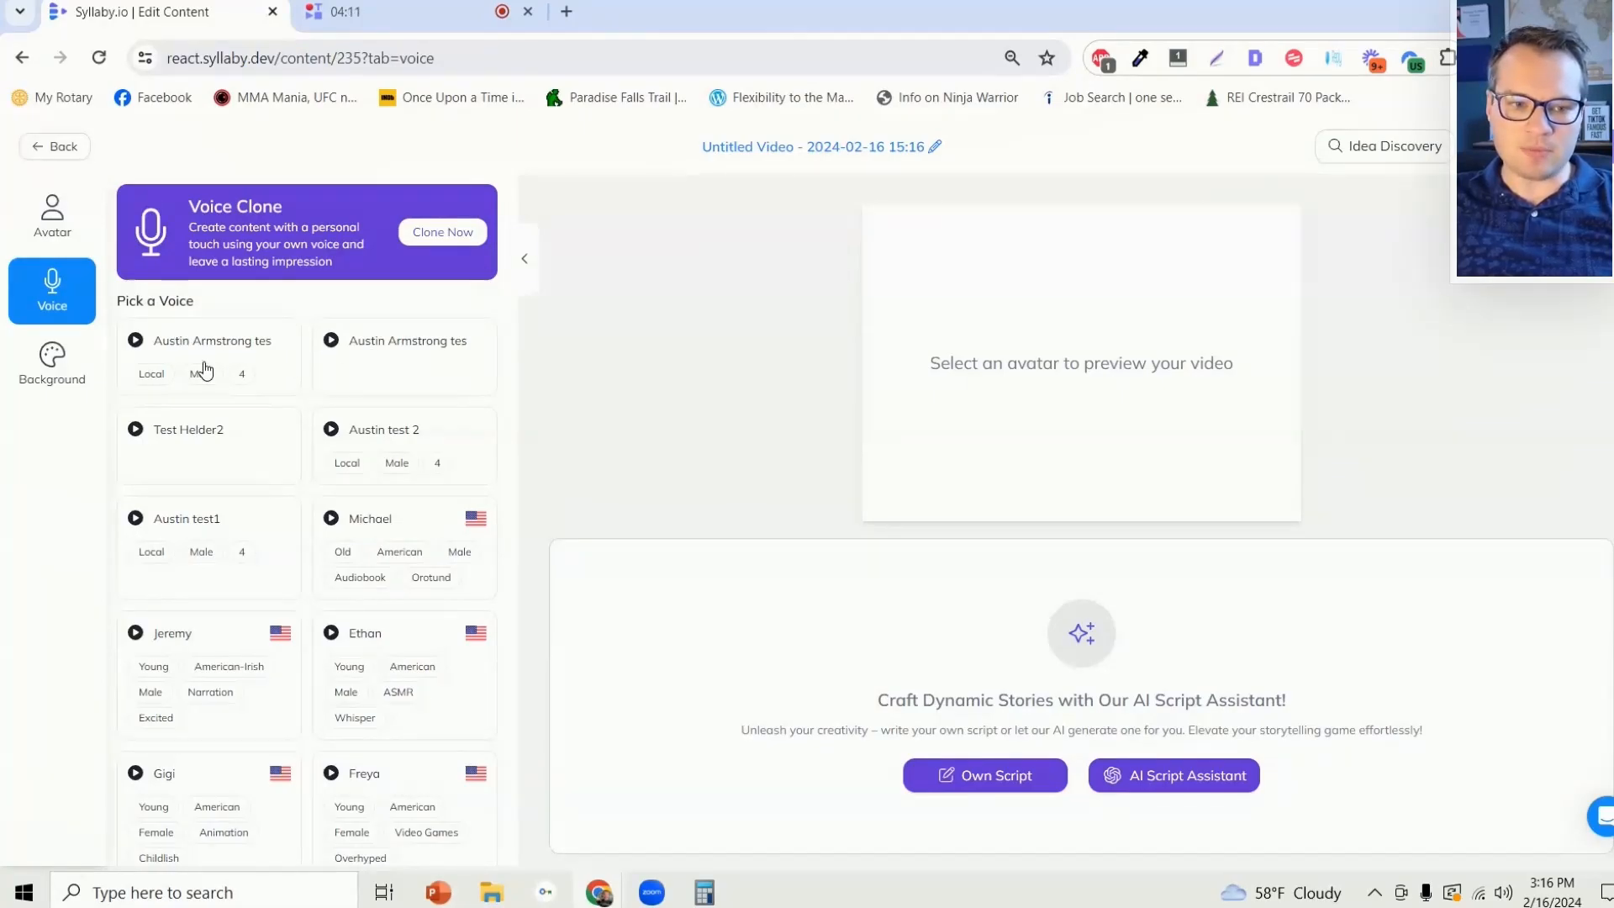
- Choose the Austin Armstrong clone as the new video's voice and return to the voice list
click(52, 217)
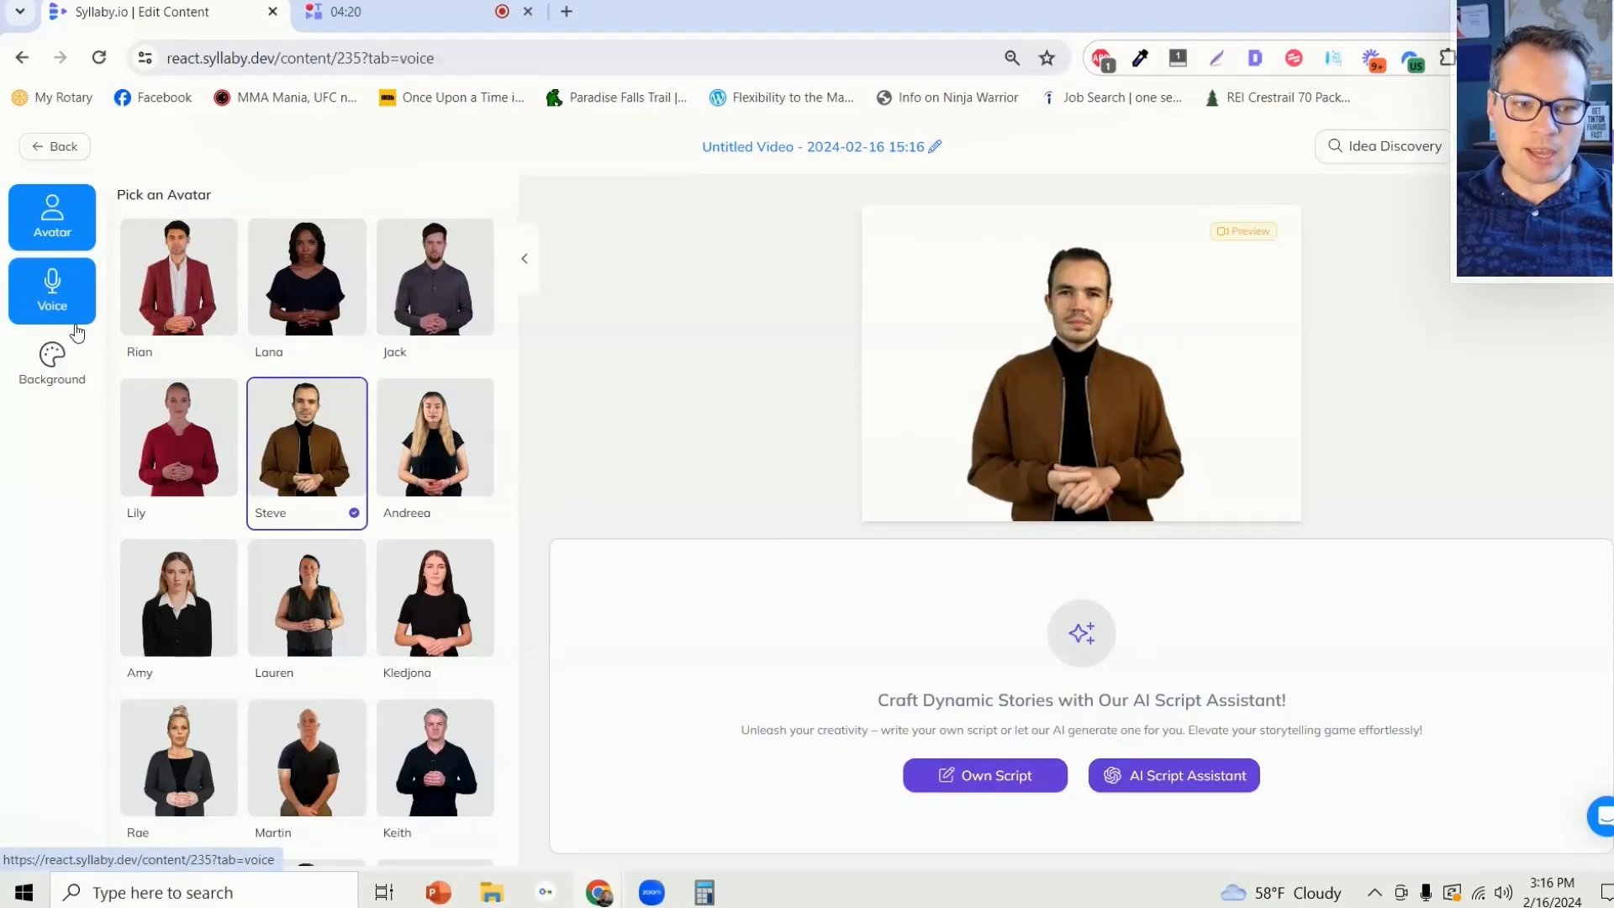
click(53, 291)
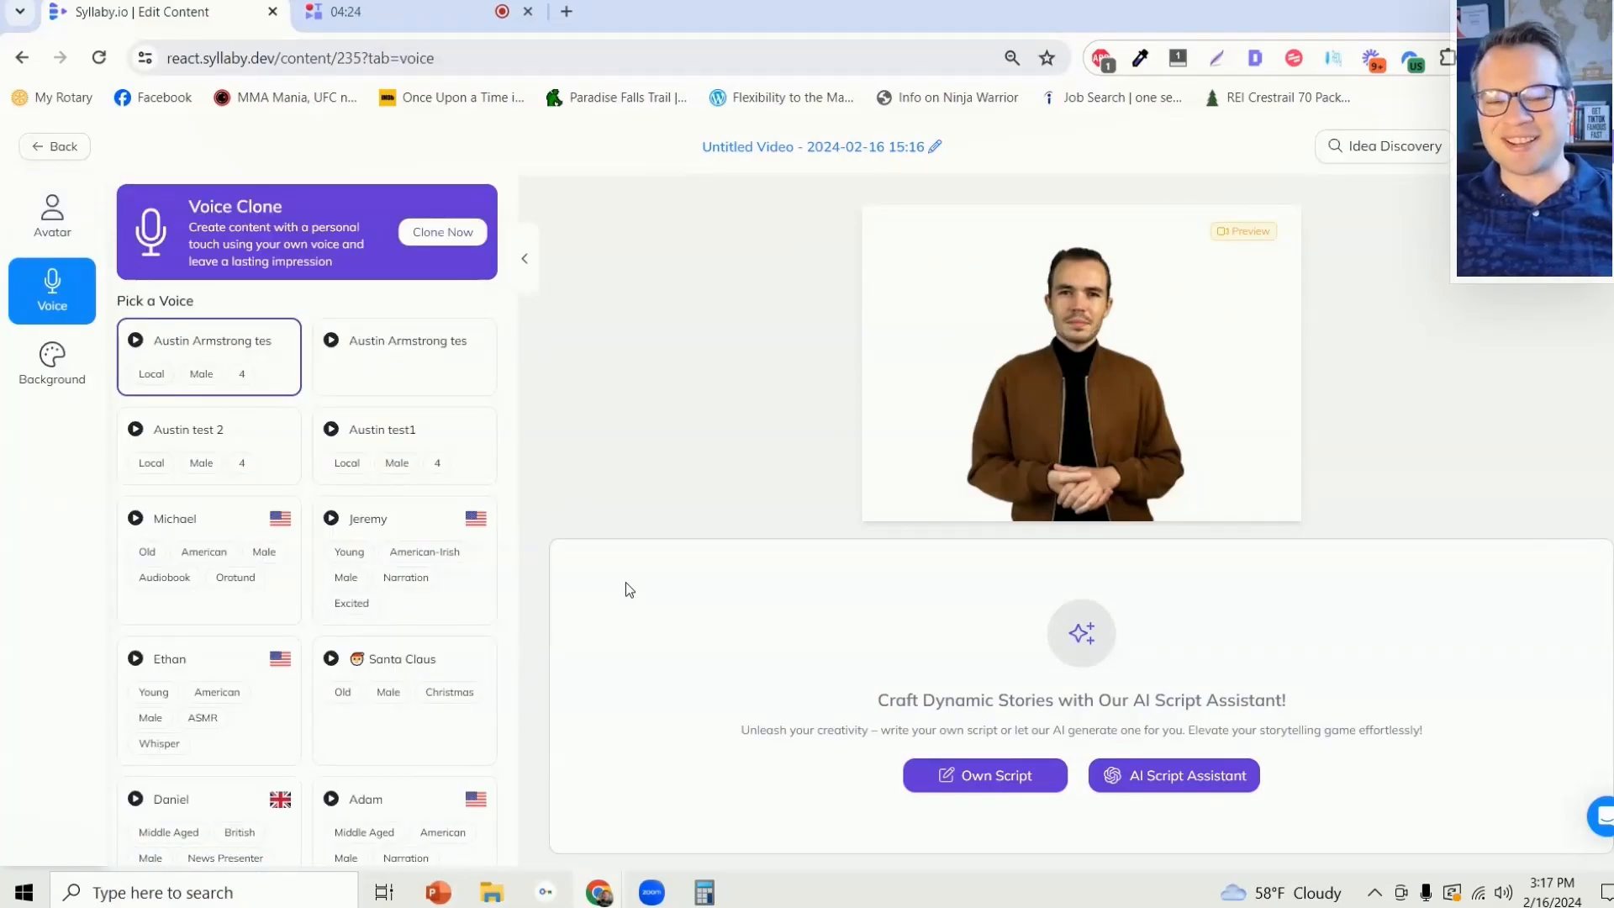